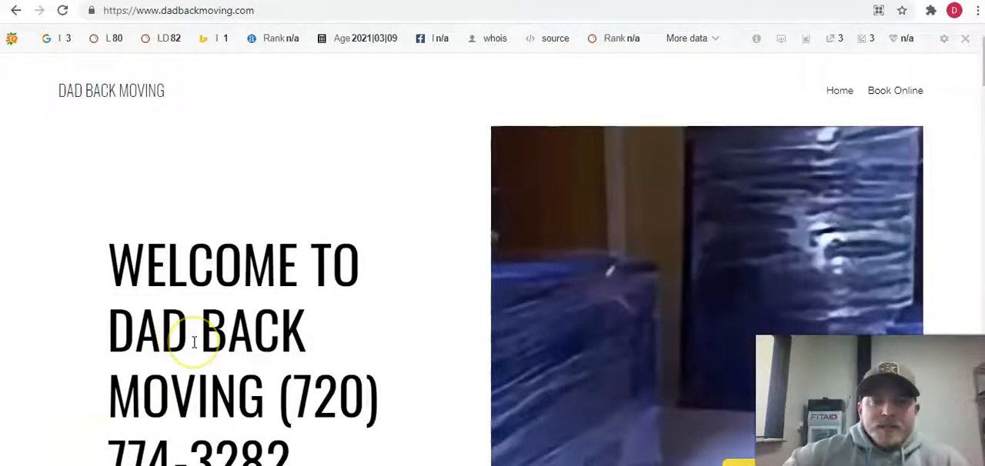
{"action": "mouse_move", "coordinate": [215, 323]}
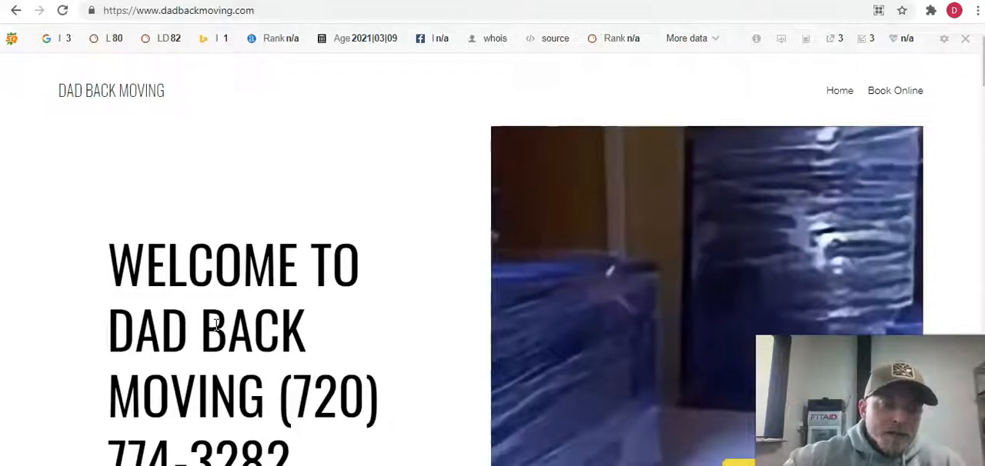
{"action": "mouse_move", "coordinate": [256, 248]}
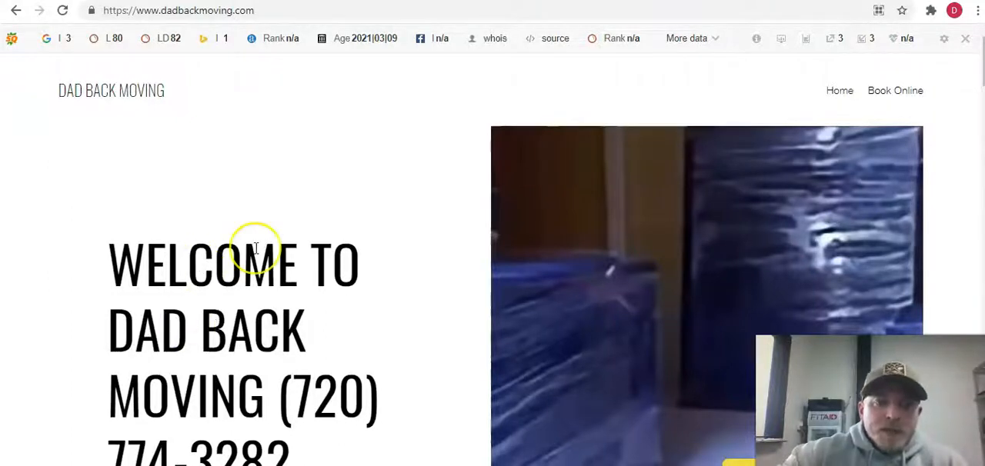
{"action": "mouse_move", "coordinate": [256, 249]}
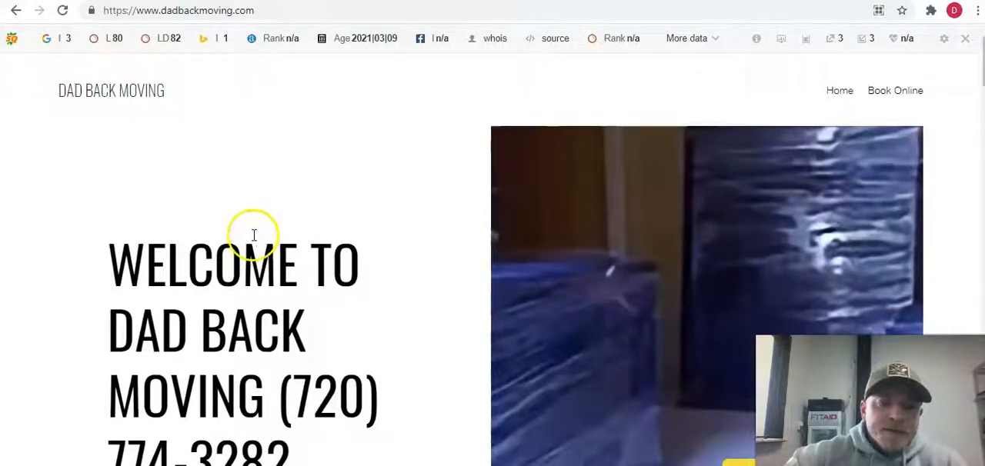
{"action": "mouse_move", "coordinate": [351, 172]}
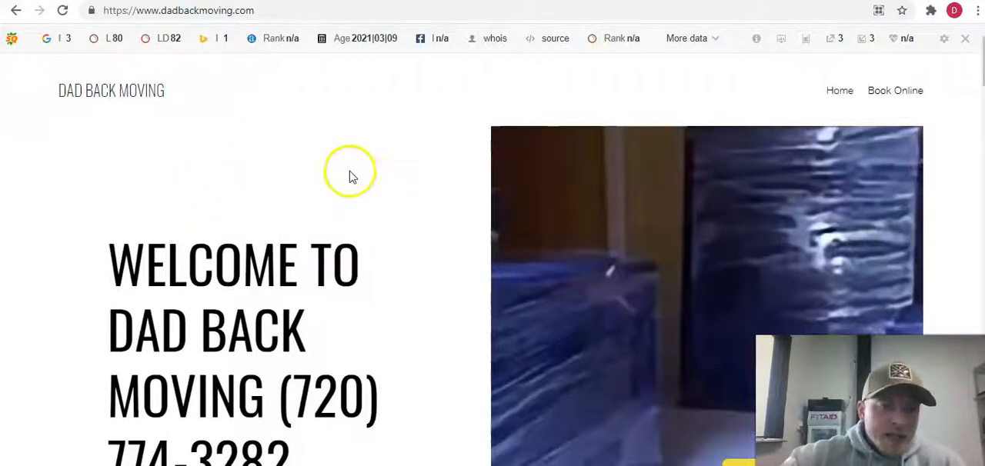
Scroll down and back up through the moving-site page with its photos
{"action": "scroll", "scroll_direction": "down", "scroll_amount": 3}
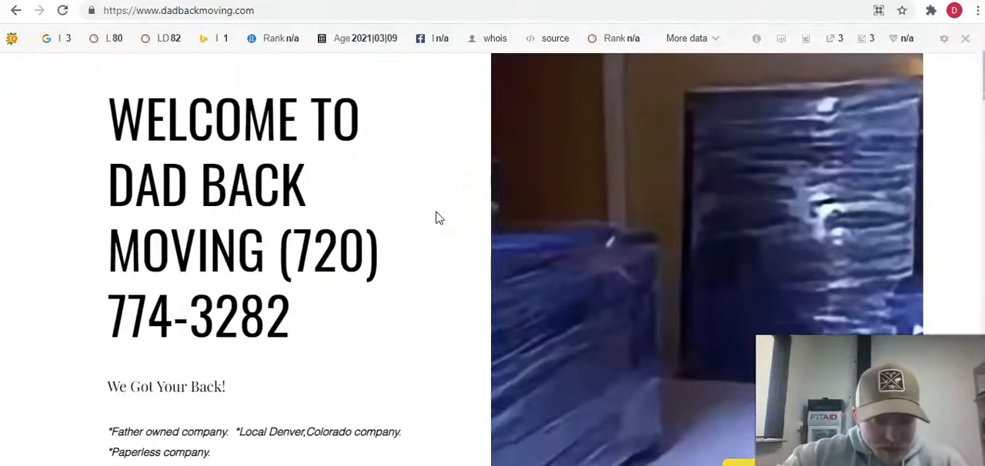
{"action": "scroll", "scroll_direction": "down", "scroll_amount": 3}
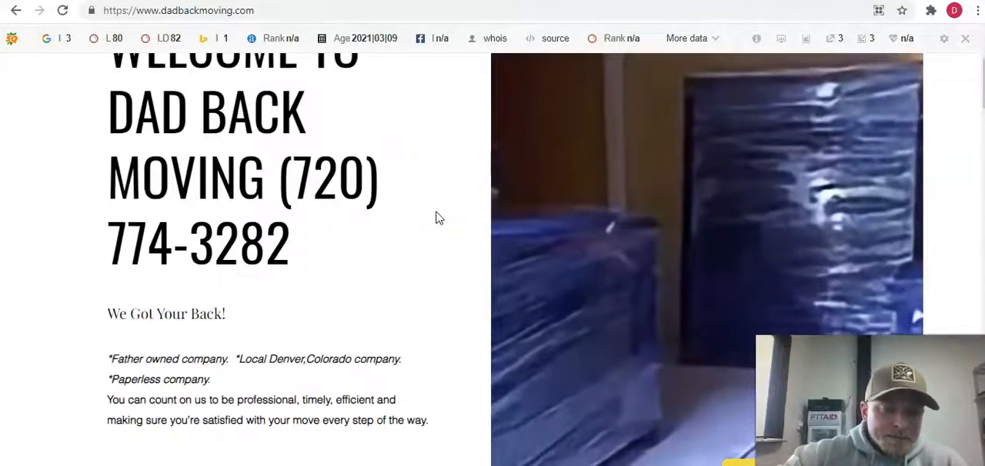
{"action": "scroll", "scroll_direction": "down", "scroll_amount": 3}
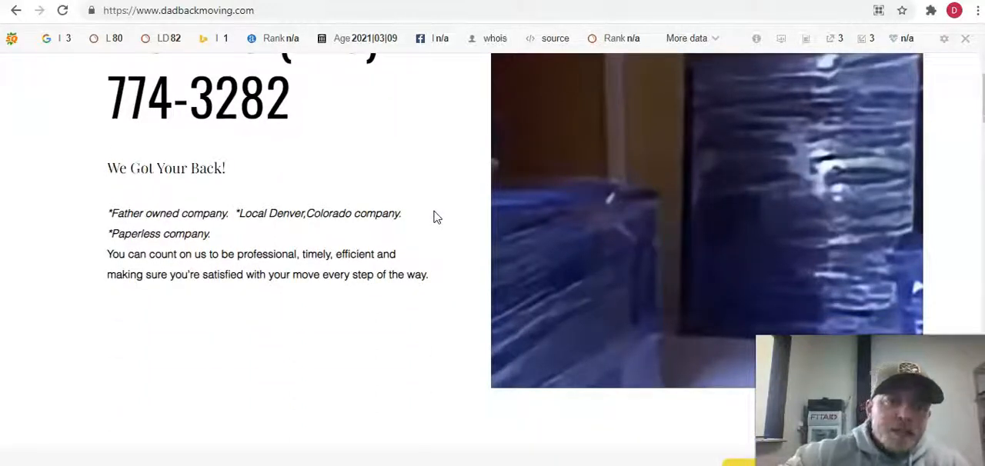
{"action": "scroll", "scroll_direction": "up", "scroll_amount": 3}
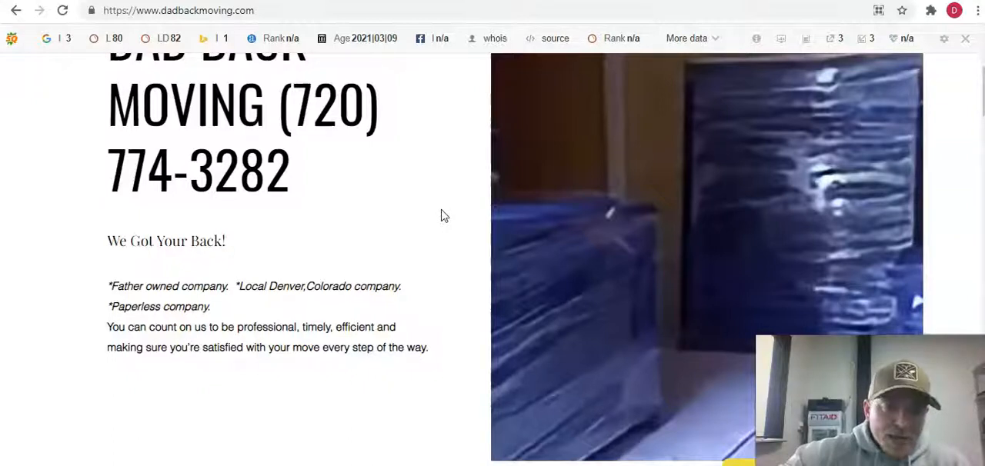
{"action": "mouse_move", "coordinate": [438, 217]}
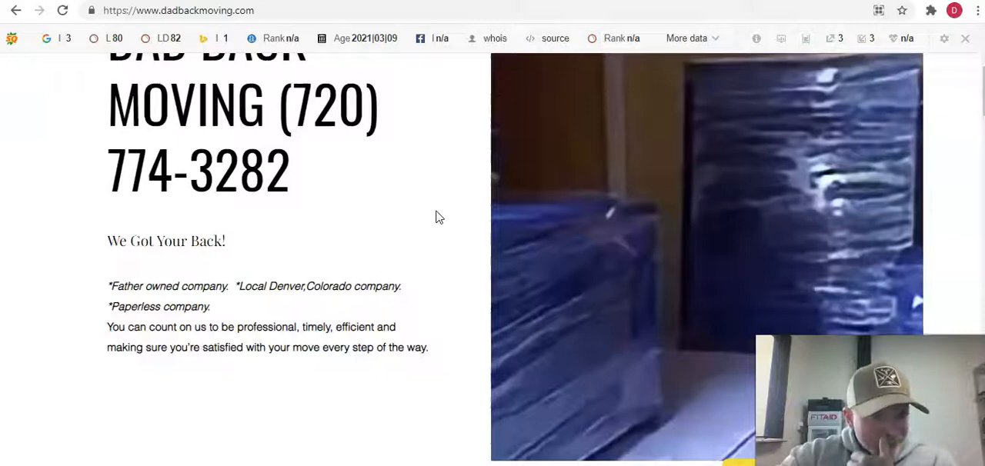
{"action": "scroll", "scroll_direction": "down", "scroll_amount": 3}
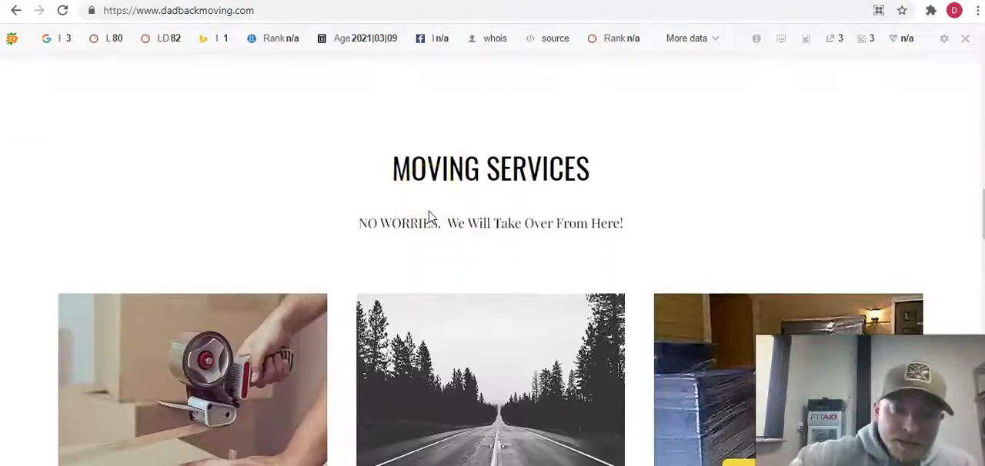
{"action": "scroll", "scroll_direction": "down", "scroll_amount": 3}
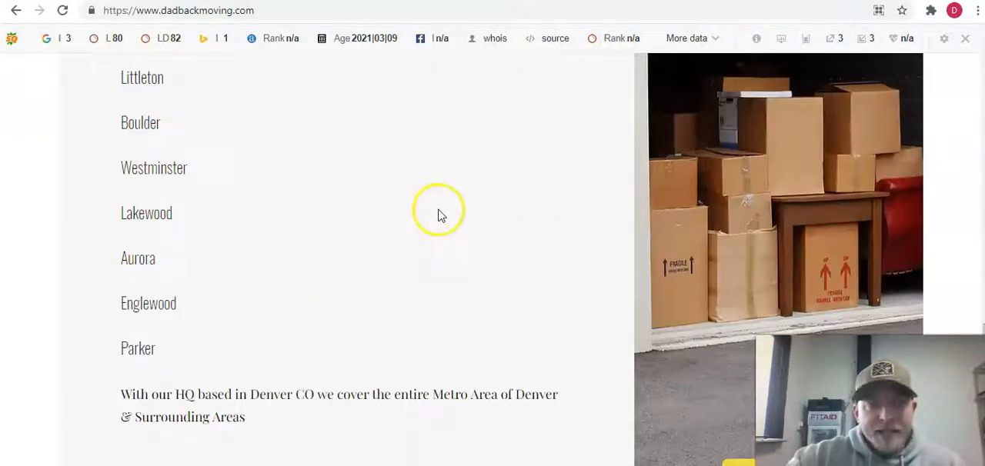
{"action": "scroll", "scroll_direction": "down", "scroll_amount": 3}
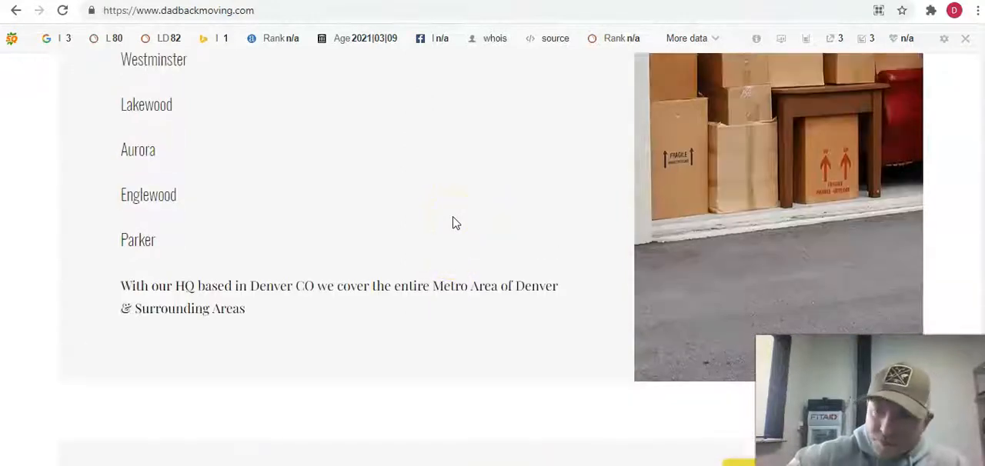
{"action": "scroll", "scroll_direction": "up", "scroll_amount": 3}
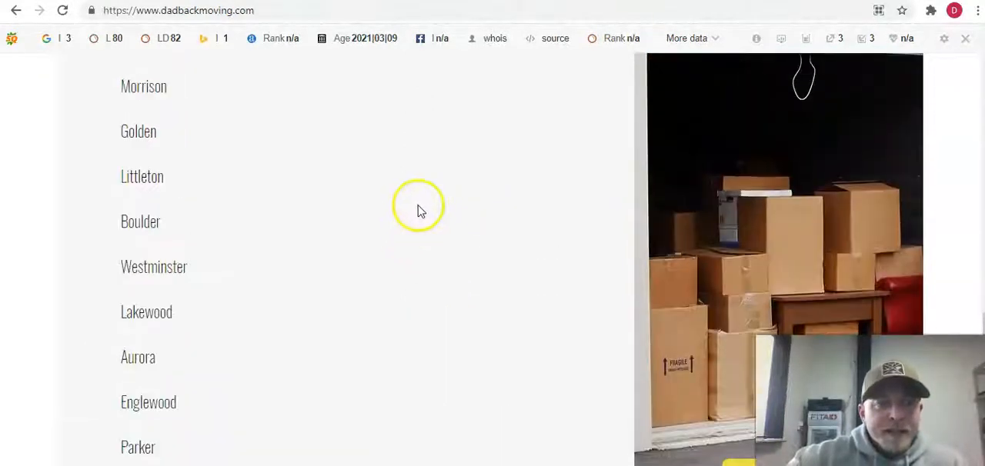
{"action": "scroll", "scroll_direction": "up", "scroll_amount": 3}
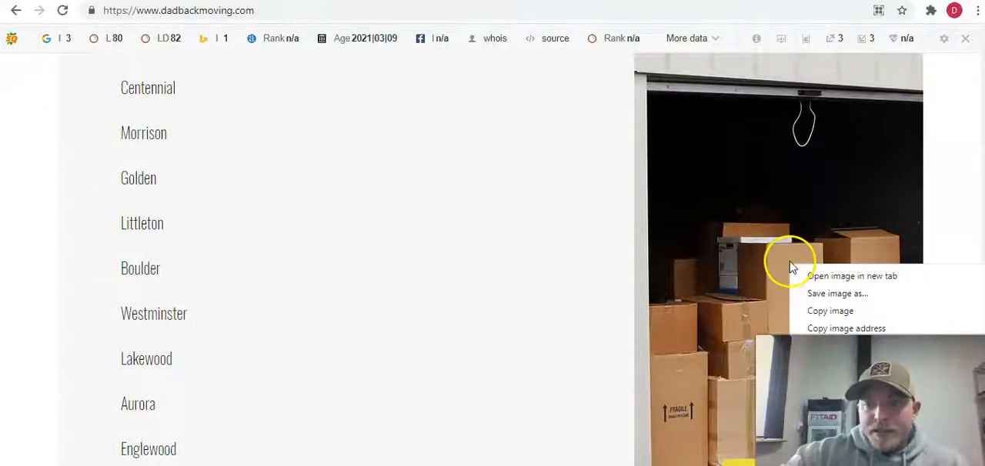
{"action": "mouse_move", "coordinate": [847, 298]}
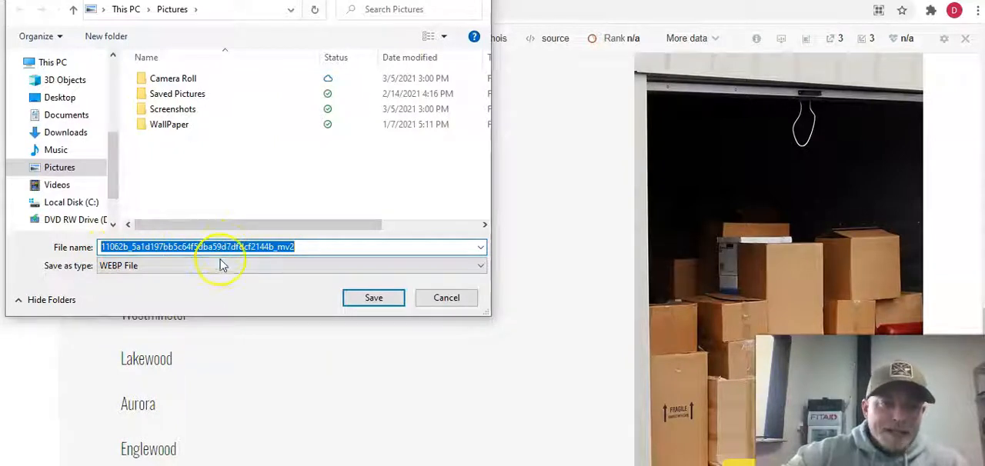
{"action": "mouse_move", "coordinate": [446, 299]}
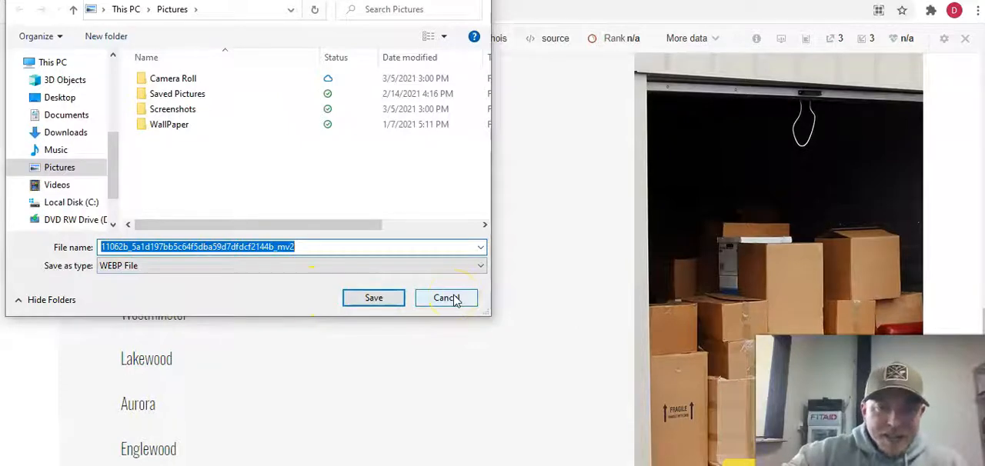
Dismiss the save-image windows for the site photos, including the packing tape photo, without saving
{"action": "left_click", "coordinate": [446, 298]}
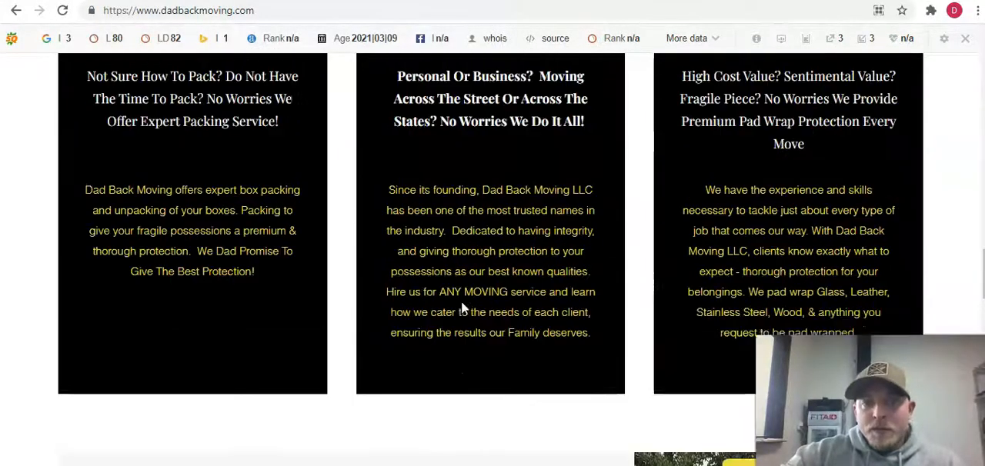
{"action": "scroll", "scroll_direction": "up", "scroll_amount": 3}
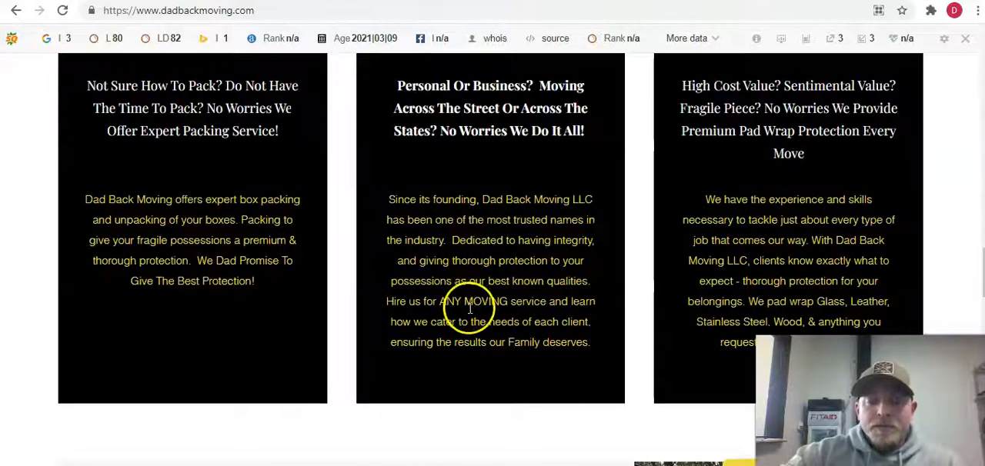
{"action": "scroll", "scroll_direction": "up", "scroll_amount": 3}
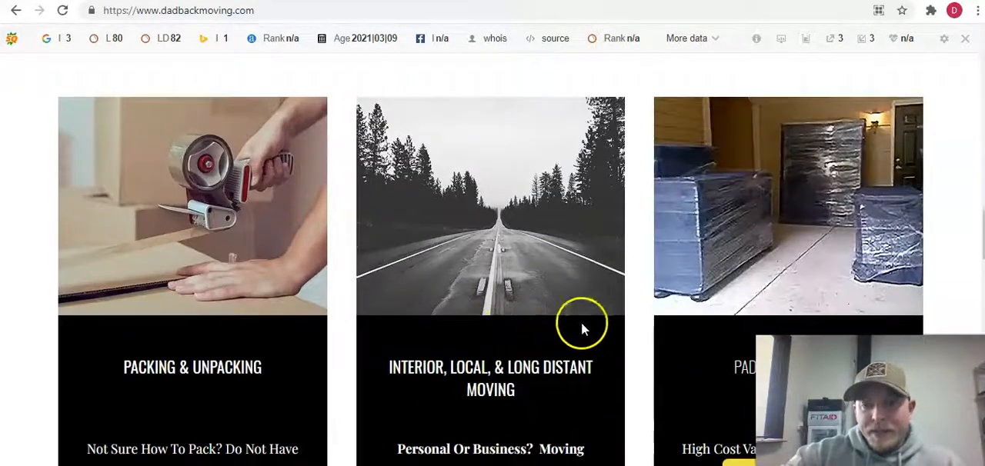
{"action": "scroll", "scroll_direction": "up", "scroll_amount": 3}
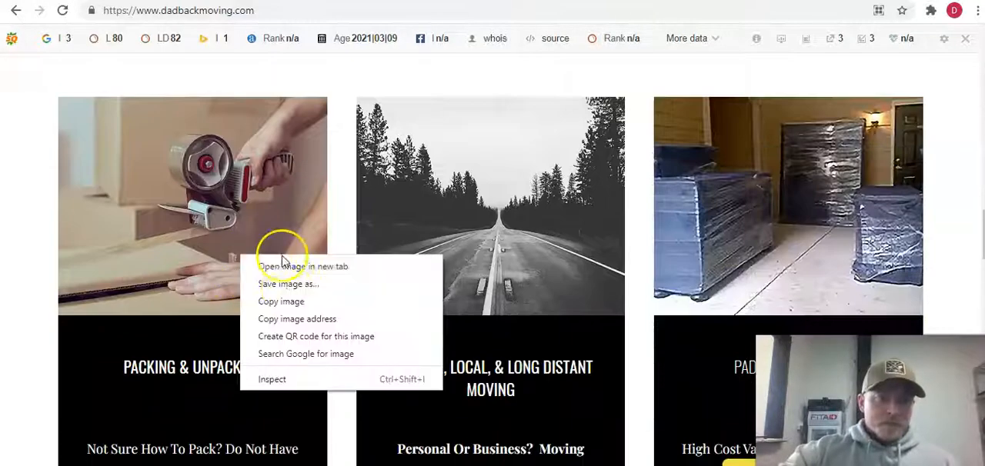
{"action": "left_click", "coordinate": [302, 287]}
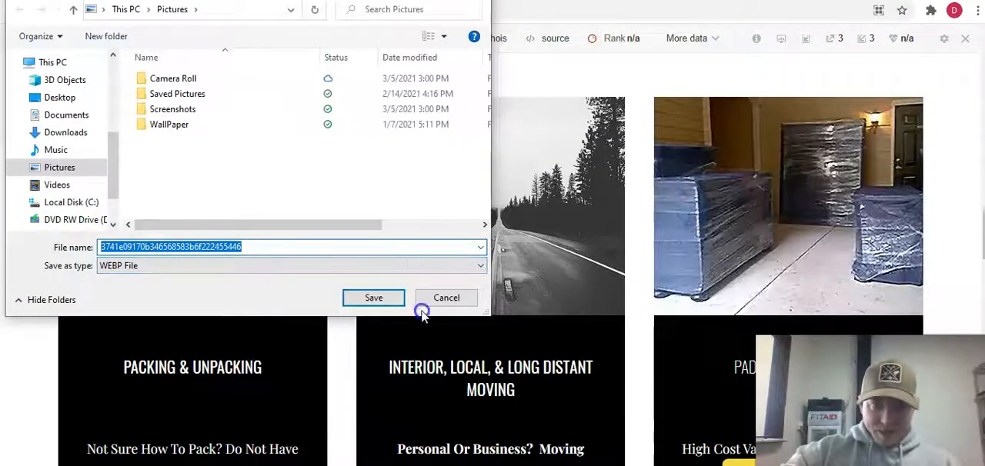
{"action": "left_click", "coordinate": [447, 299]}
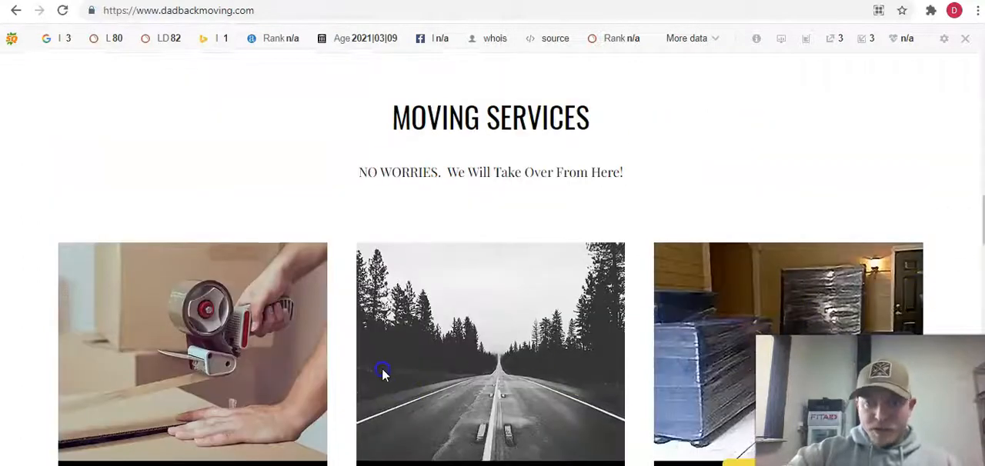
Select an item near the top of the page and scroll on through its content
{"action": "scroll", "scroll_direction": "up", "scroll_amount": 3}
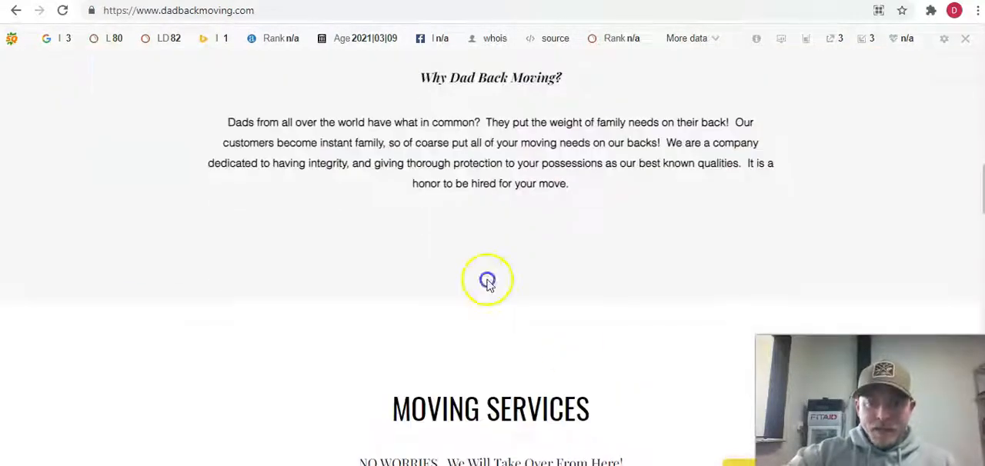
{"action": "scroll", "scroll_direction": "down", "scroll_amount": 3}
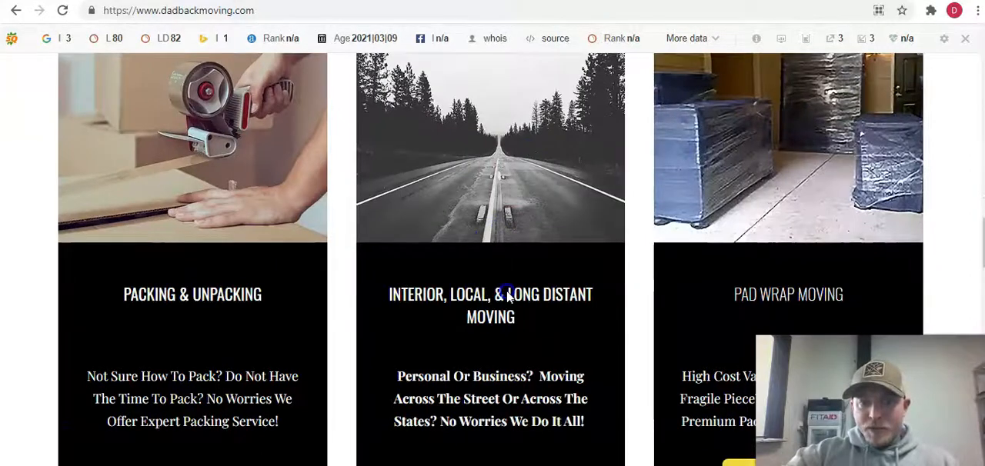
{"action": "scroll", "scroll_direction": "up", "scroll_amount": 3}
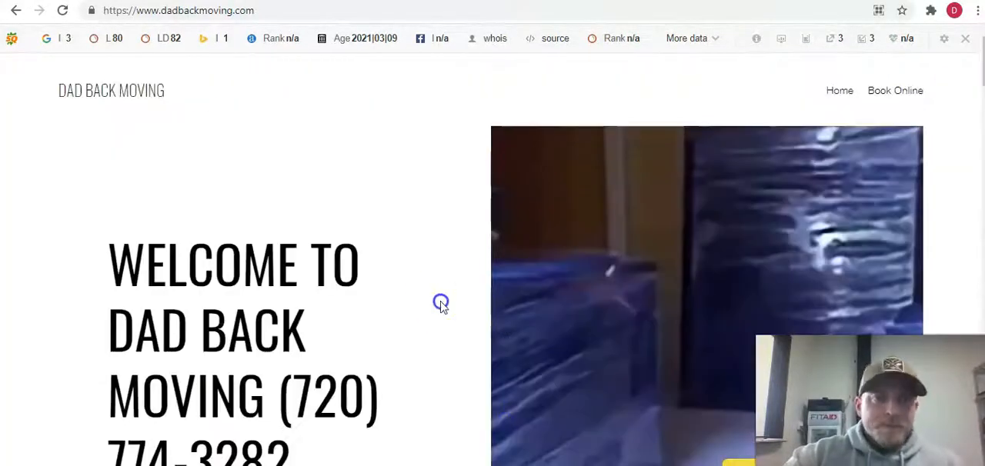
{"action": "mouse_move", "coordinate": [356, 123]}
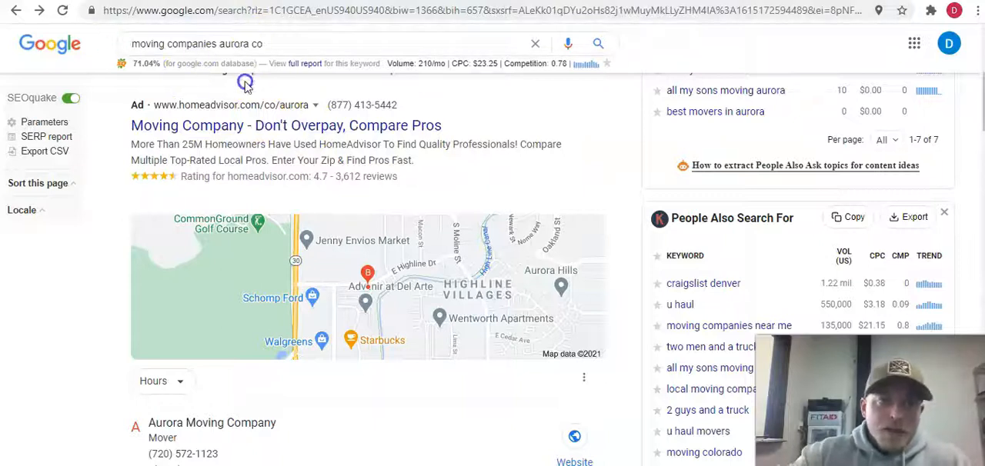
{"action": "scroll", "scroll_direction": "up", "scroll_amount": 3}
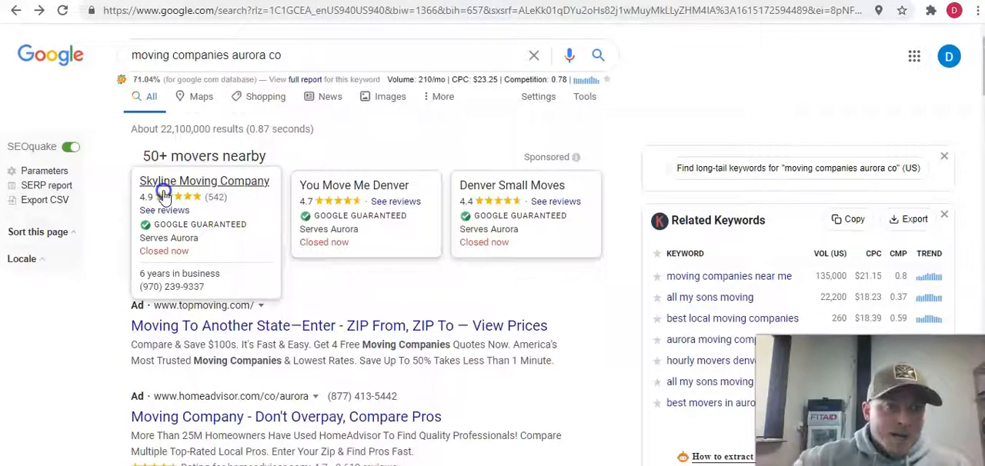
{"action": "left_click", "coordinate": [203, 184]}
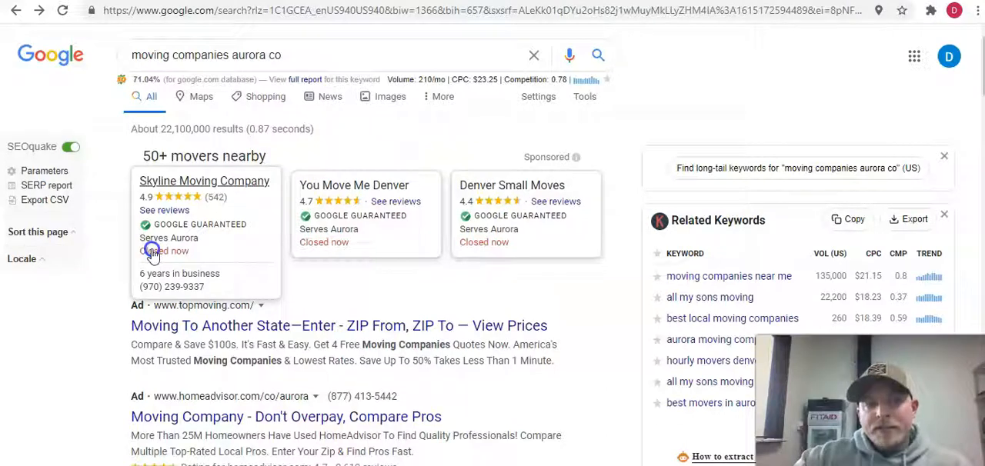
{"action": "scroll", "scroll_direction": "down", "scroll_amount": 3}
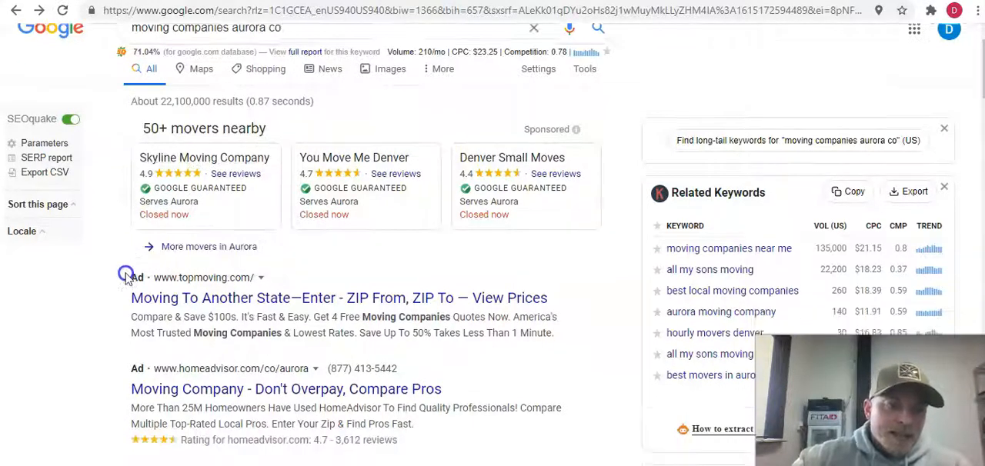
{"action": "scroll", "scroll_direction": "down", "scroll_amount": 3}
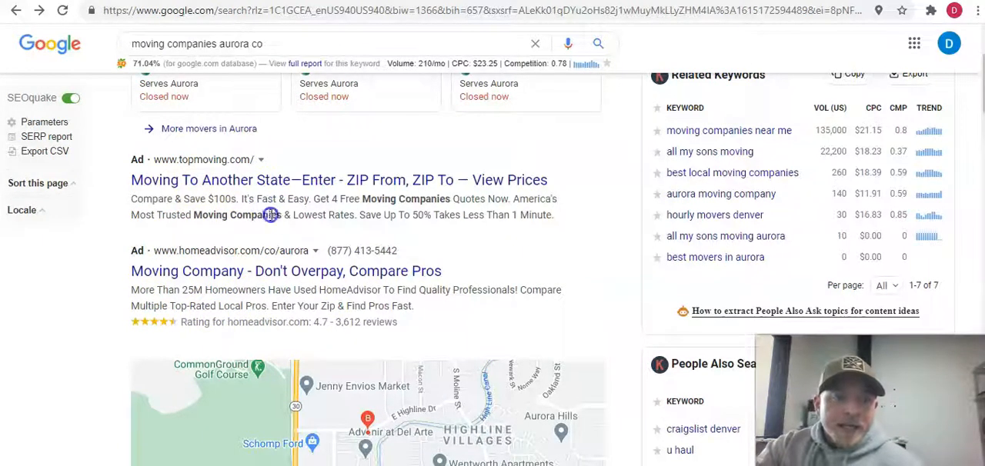
{"action": "mouse_move", "coordinate": [289, 254]}
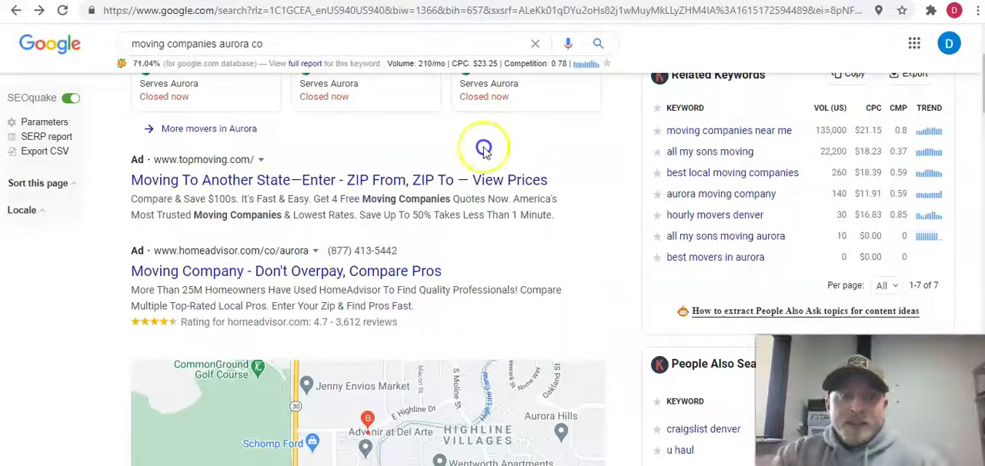
{"action": "mouse_move", "coordinate": [538, 245]}
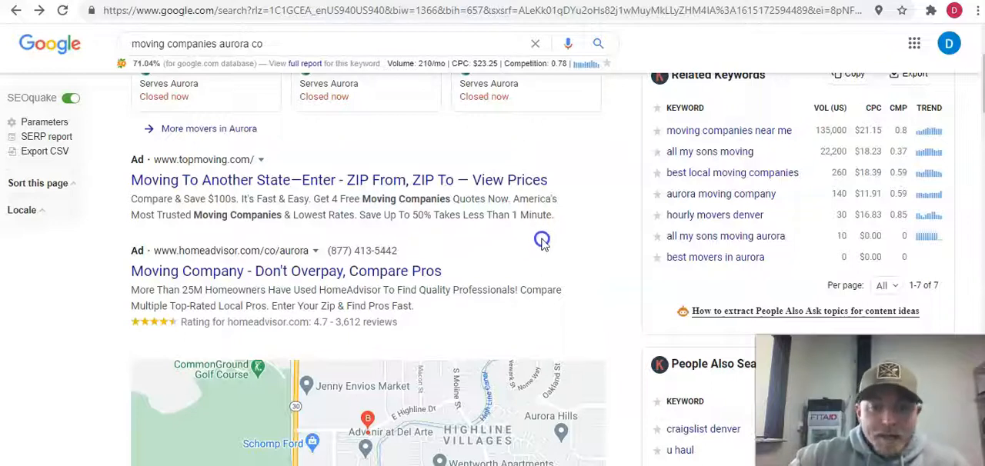
{"action": "mouse_move", "coordinate": [548, 241]}
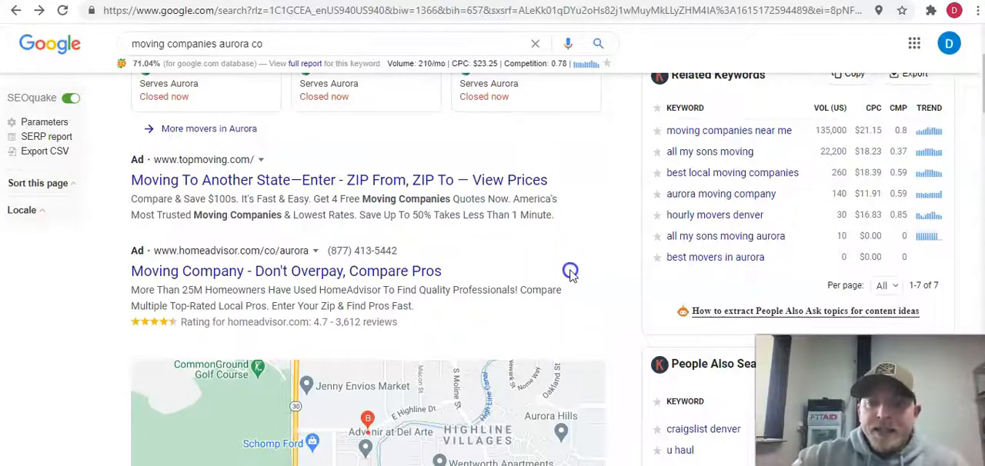
Keep browsing down and up through the rest of the page
{"action": "scroll", "scroll_direction": "down", "scroll_amount": 3}
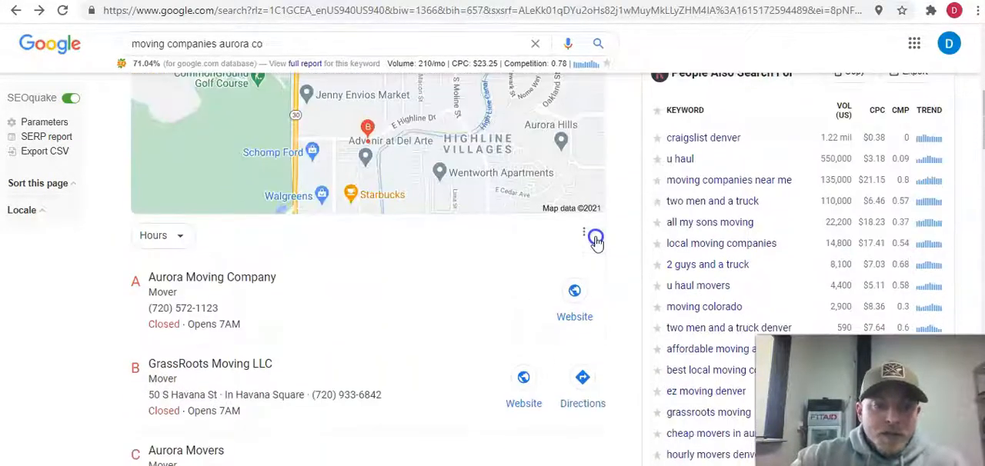
{"action": "scroll", "scroll_direction": "down", "scroll_amount": 3}
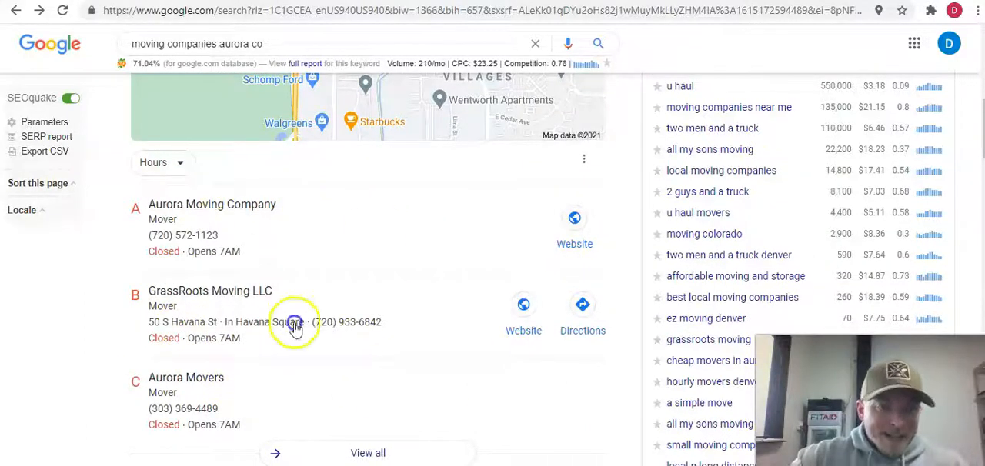
{"action": "mouse_move", "coordinate": [87, 298]}
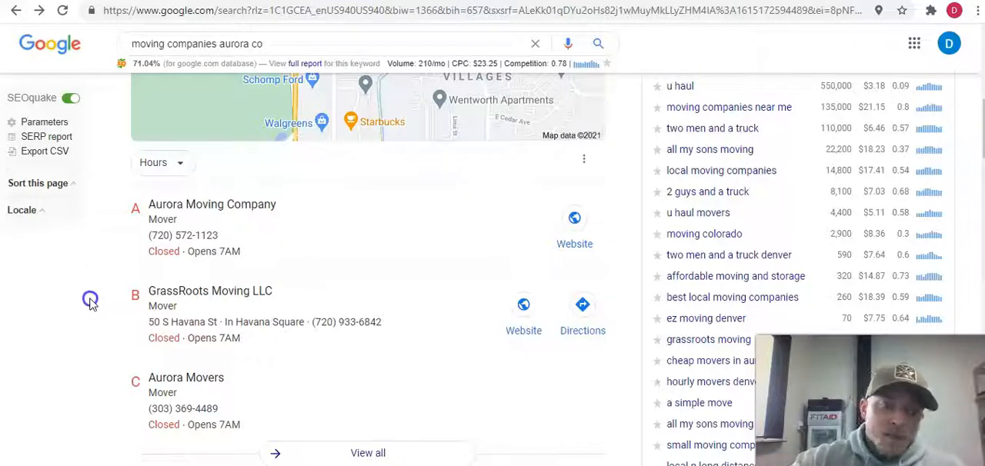
{"action": "mouse_move", "coordinate": [184, 209]}
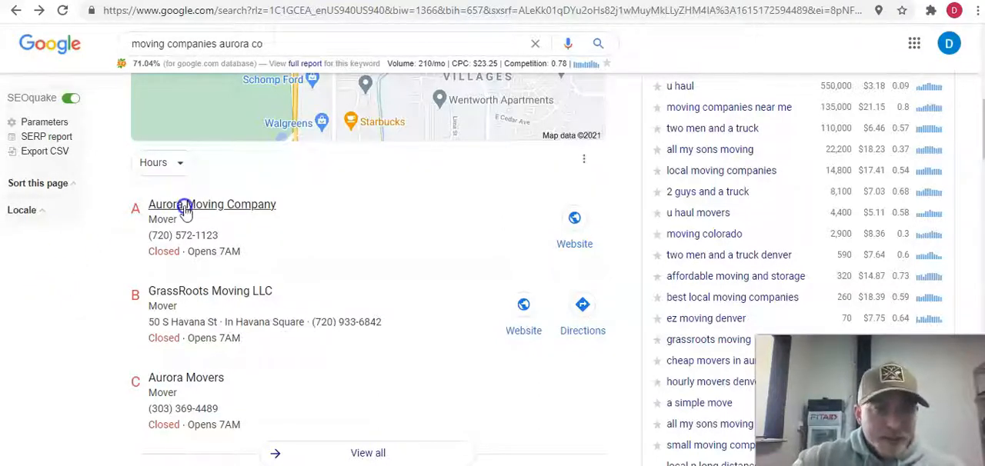
{"action": "mouse_move", "coordinate": [89, 249]}
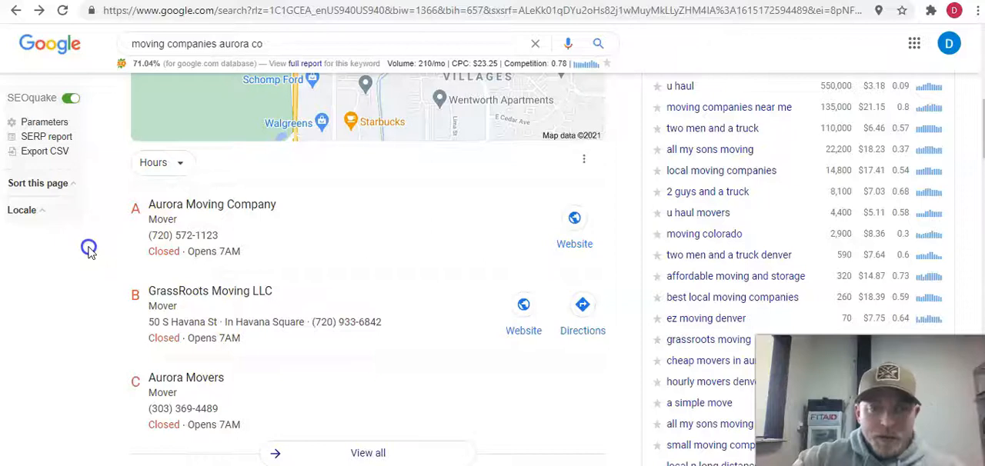
{"action": "scroll", "scroll_direction": "up", "scroll_amount": 3}
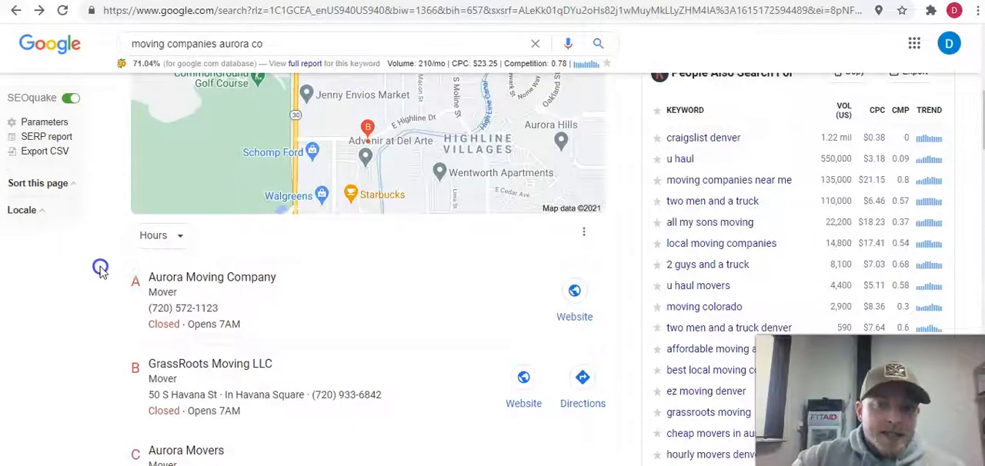
{"action": "scroll", "scroll_direction": "down", "scroll_amount": 3}
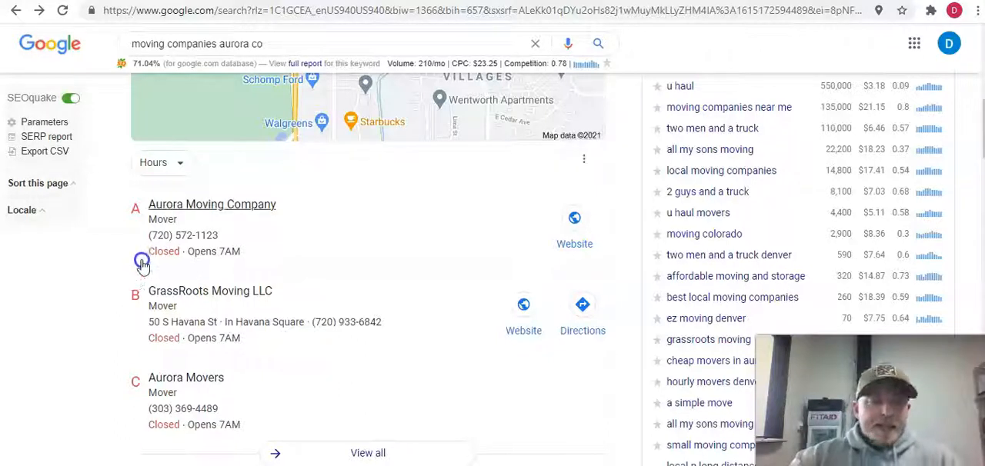
{"action": "mouse_move", "coordinate": [166, 274]}
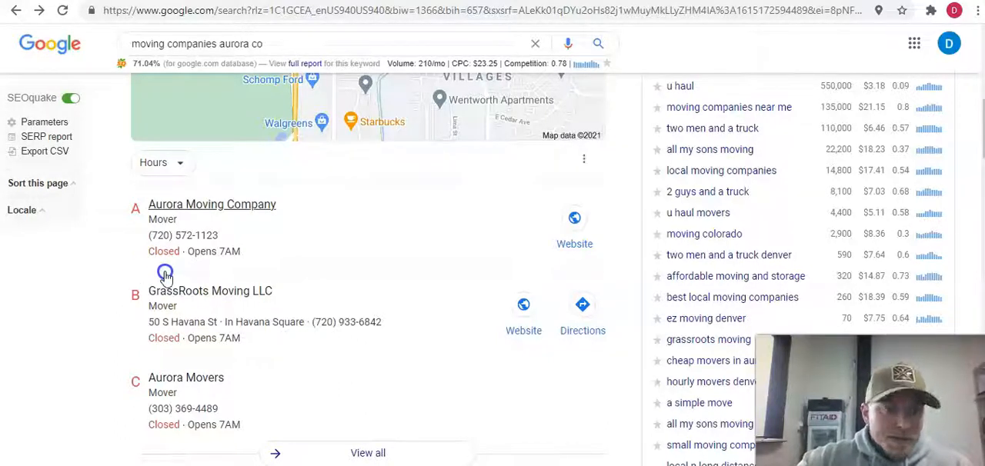
{"action": "mouse_move", "coordinate": [265, 214]}
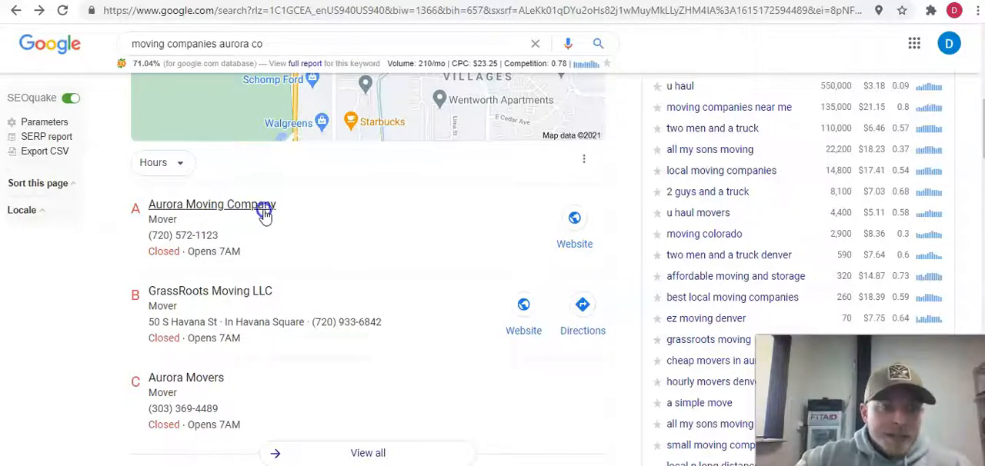
{"action": "mouse_move", "coordinate": [234, 300]}
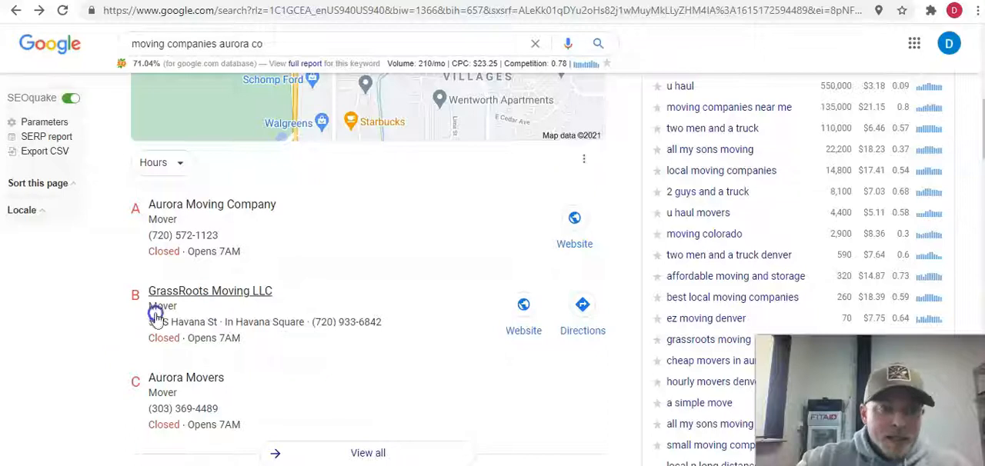
{"action": "mouse_move", "coordinate": [184, 299]}
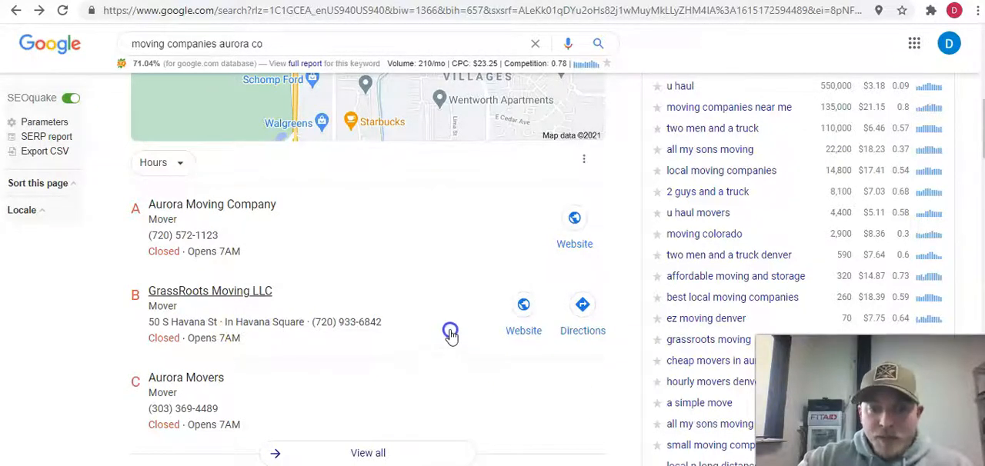
{"action": "scroll", "scroll_direction": "down", "scroll_amount": 3}
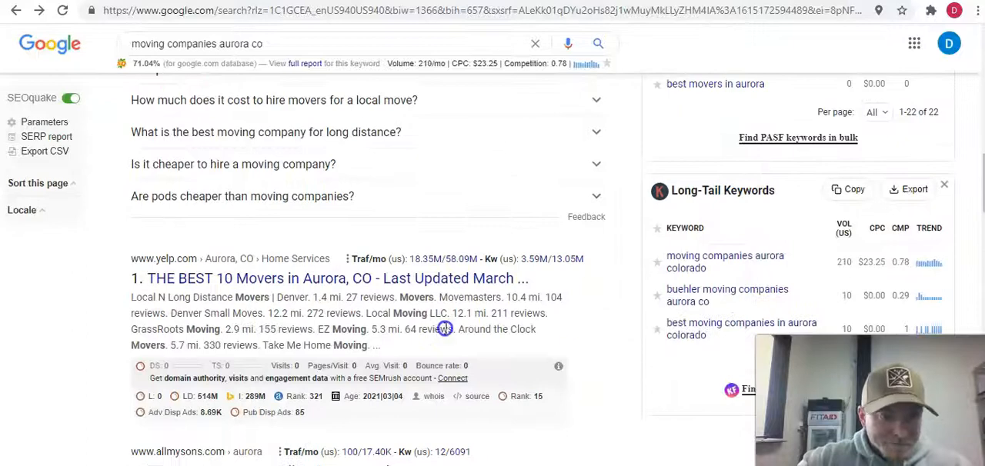
{"action": "scroll", "scroll_direction": "down", "scroll_amount": 3}
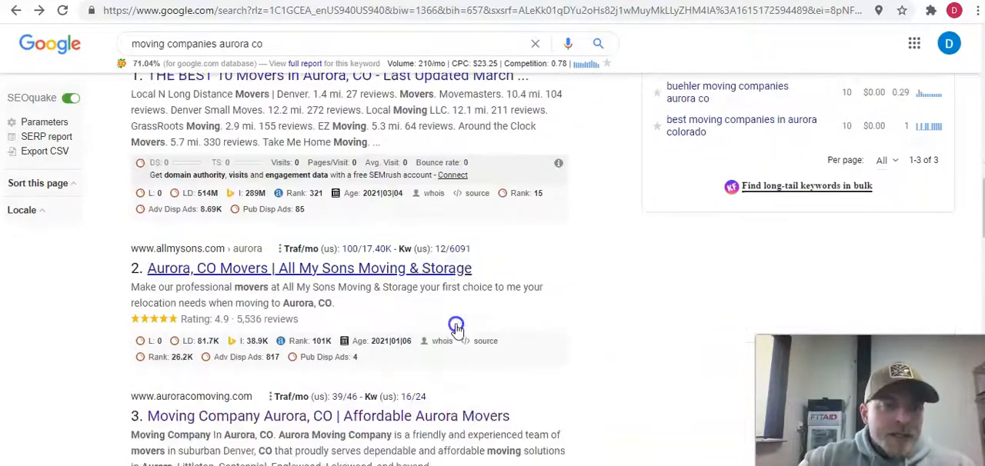
{"action": "scroll", "scroll_direction": "up", "scroll_amount": 3}
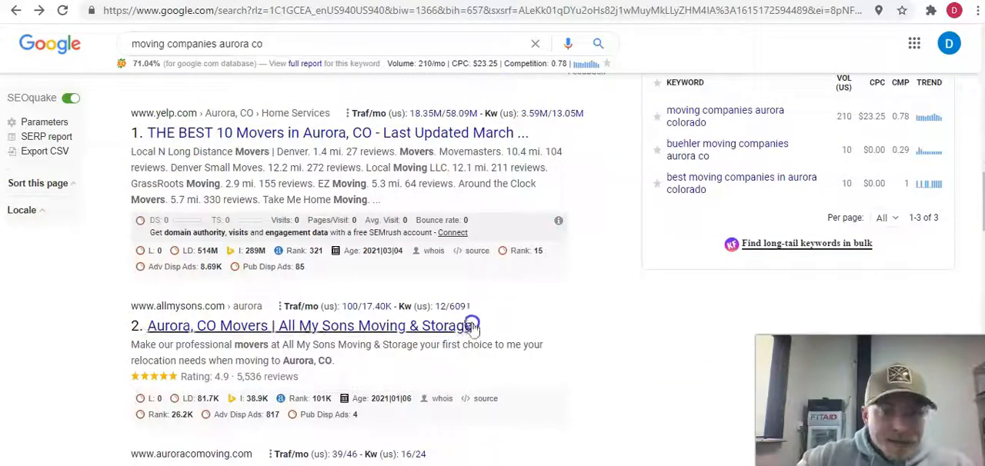
{"action": "scroll", "scroll_direction": "down", "scroll_amount": 3}
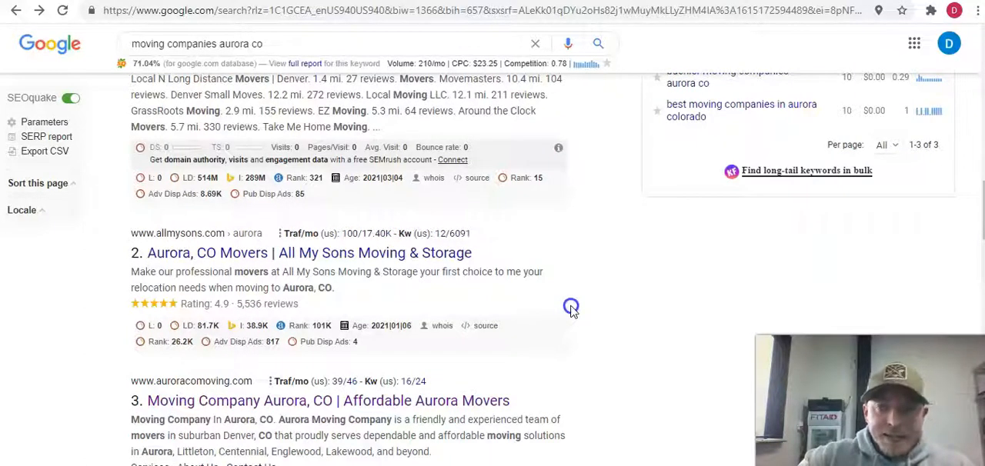
{"action": "mouse_move", "coordinate": [576, 300]}
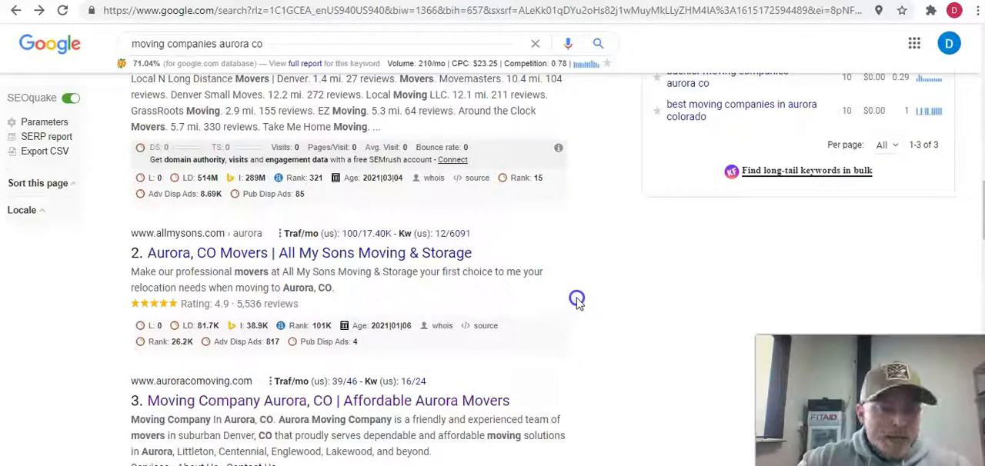
{"action": "mouse_move", "coordinate": [507, 287]}
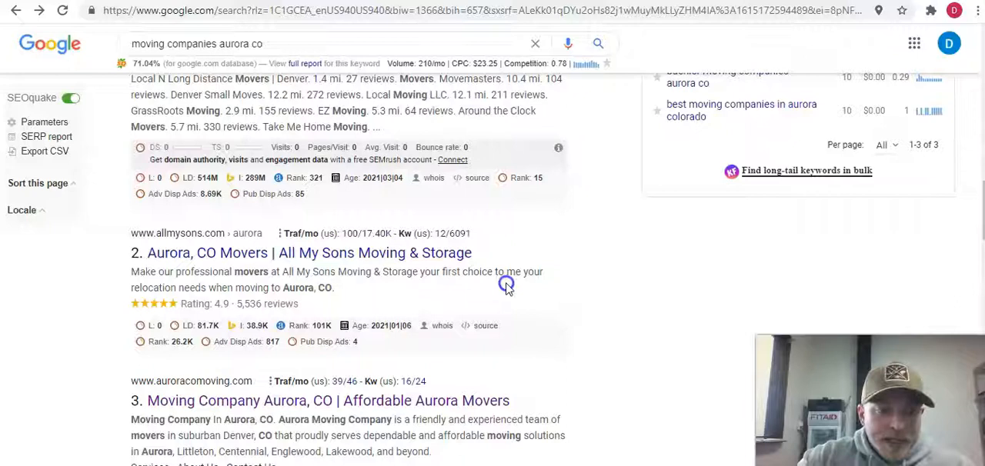
{"action": "mouse_move", "coordinate": [352, 240]}
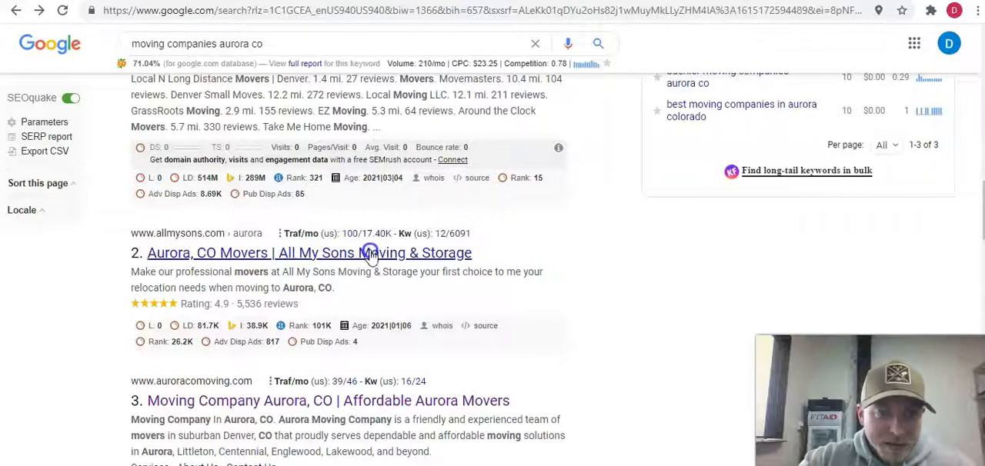
{"action": "mouse_move", "coordinate": [515, 264]}
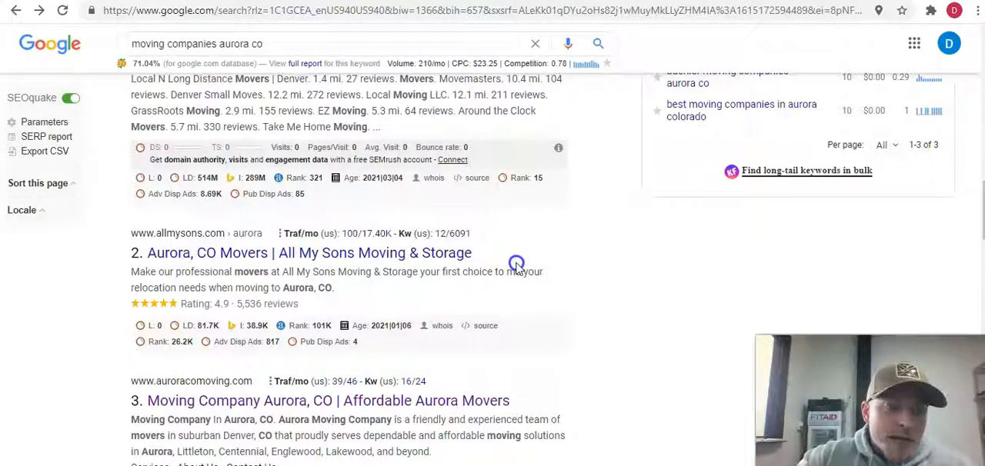
{"action": "mouse_move", "coordinate": [520, 271]}
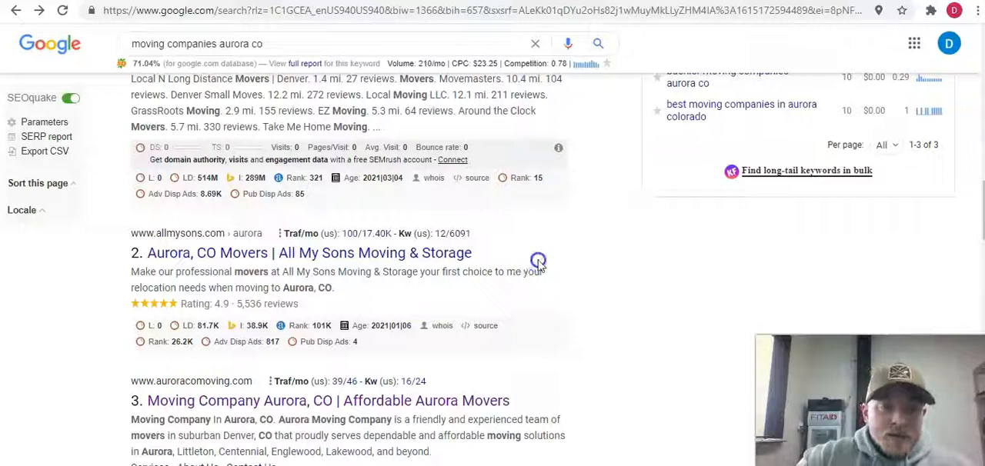
{"action": "mouse_move", "coordinate": [583, 268]}
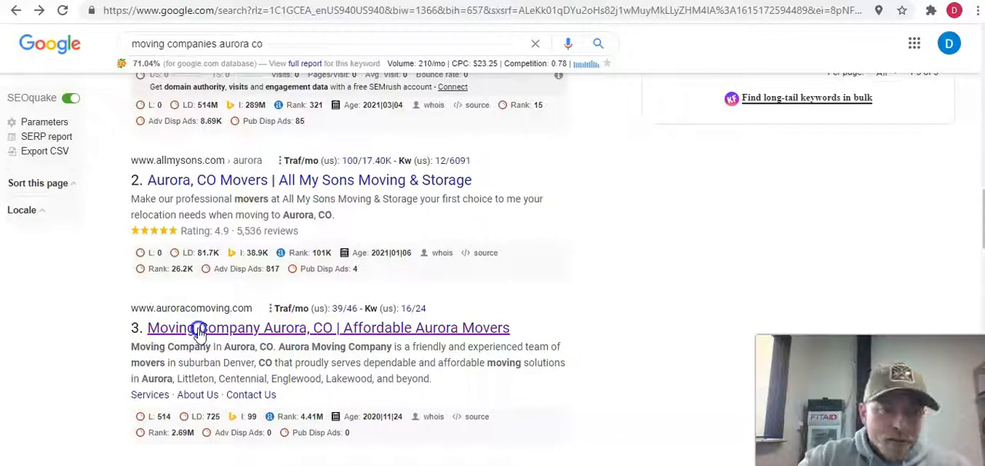
Return to the Ahrefs Site Explorer tab for auroracomoving.com and open its 238 organic keywords
{"action": "scroll", "scroll_direction": "up", "scroll_amount": 3}
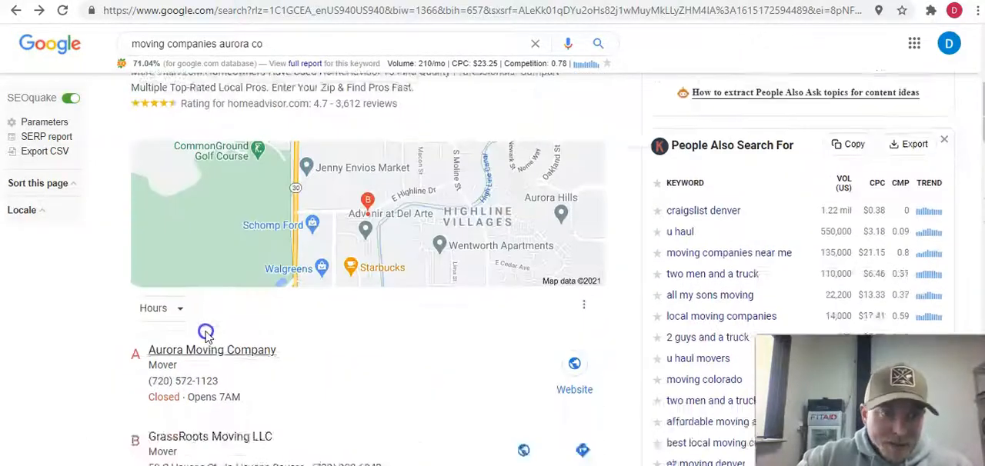
{"action": "scroll", "scroll_direction": "up", "scroll_amount": 3}
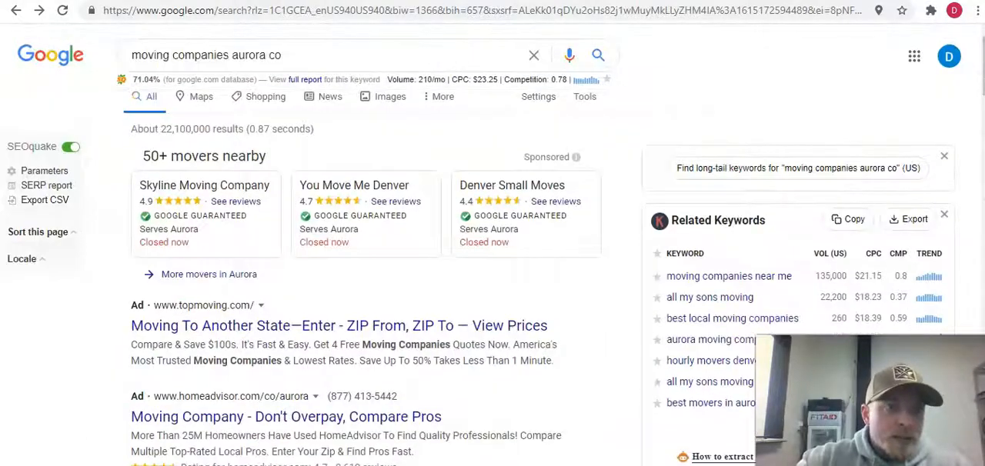
{"action": "left_click", "coordinate": [492, 9]}
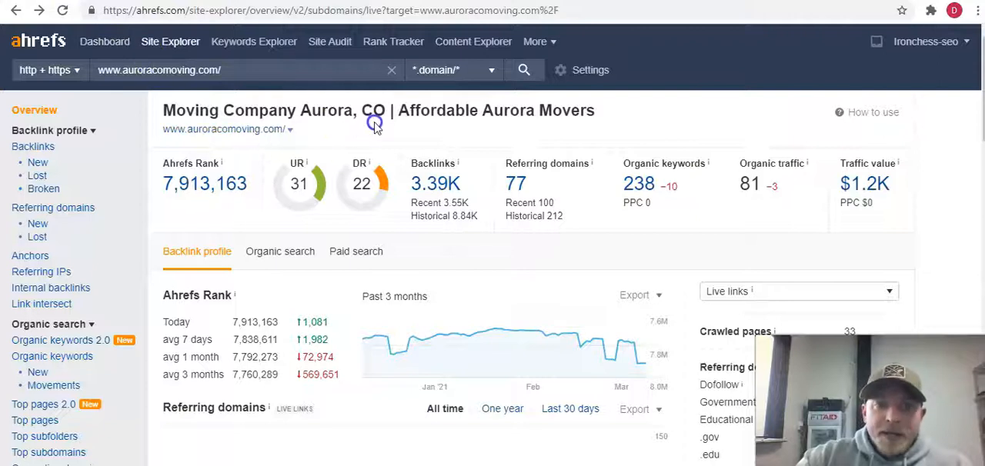
{"action": "mouse_move", "coordinate": [412, 135]}
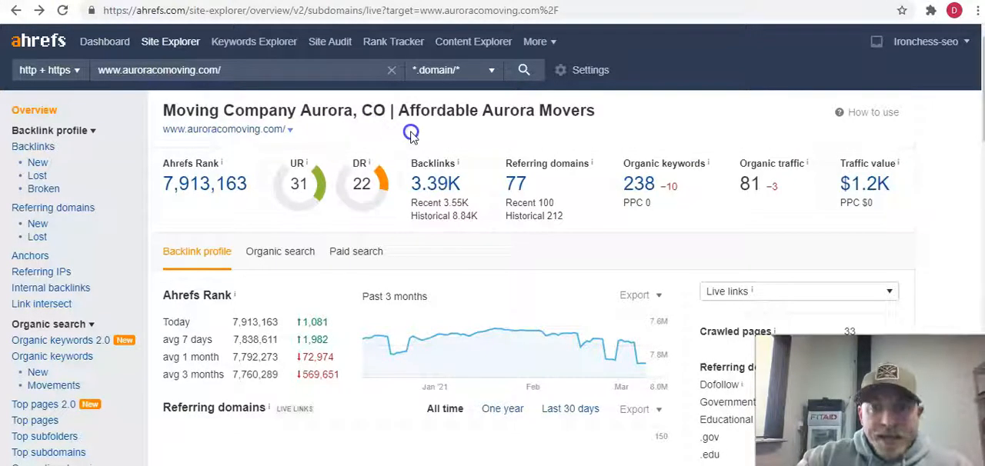
{"action": "mouse_move", "coordinate": [488, 149]}
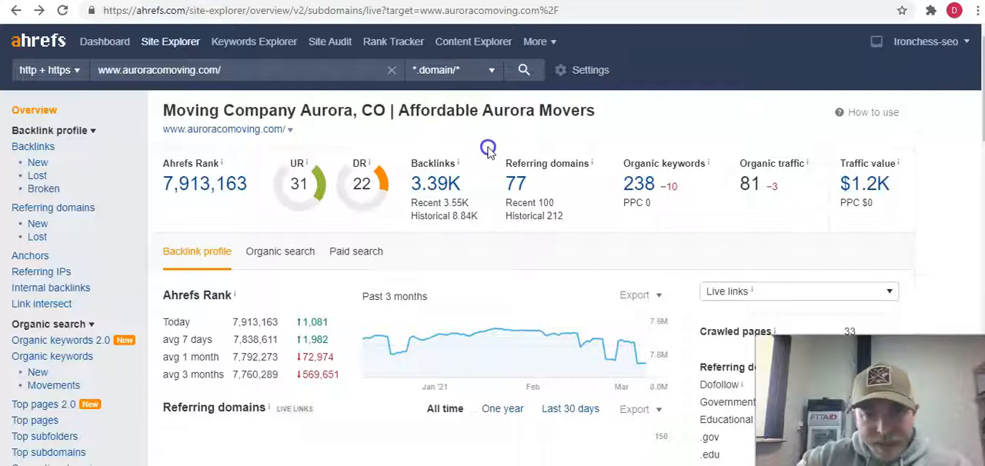
{"action": "mouse_move", "coordinate": [579, 160]}
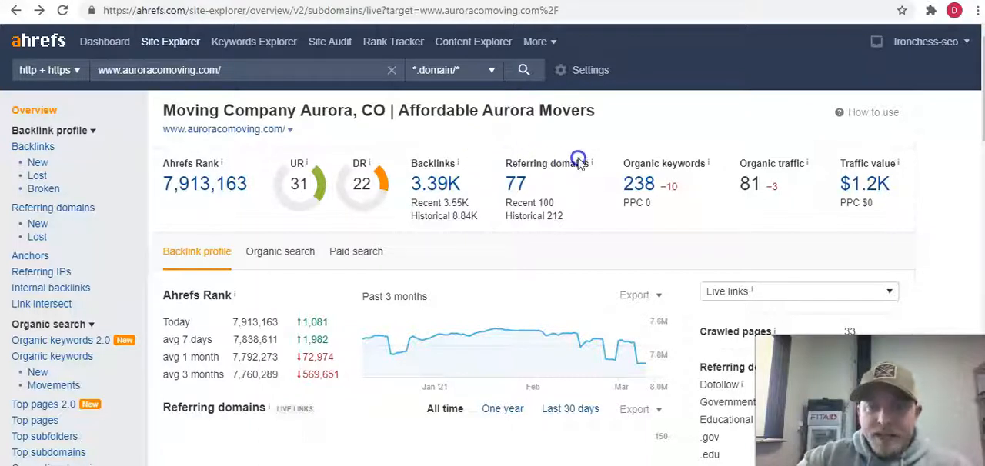
{"action": "left_click", "coordinate": [637, 185]}
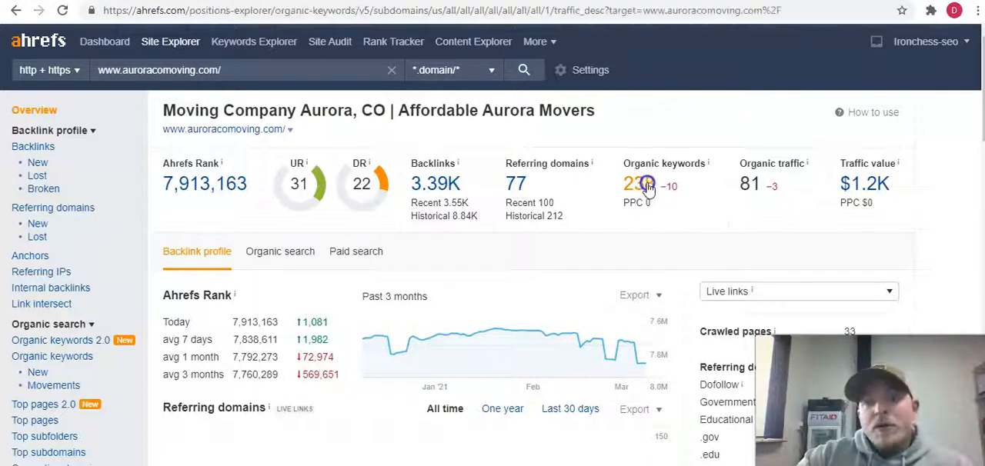
Load the Organic Keywords report led by 'aurora movers' and 'moving companies aurora co' and start down the list
{"action": "left_click", "coordinate": [636, 183]}
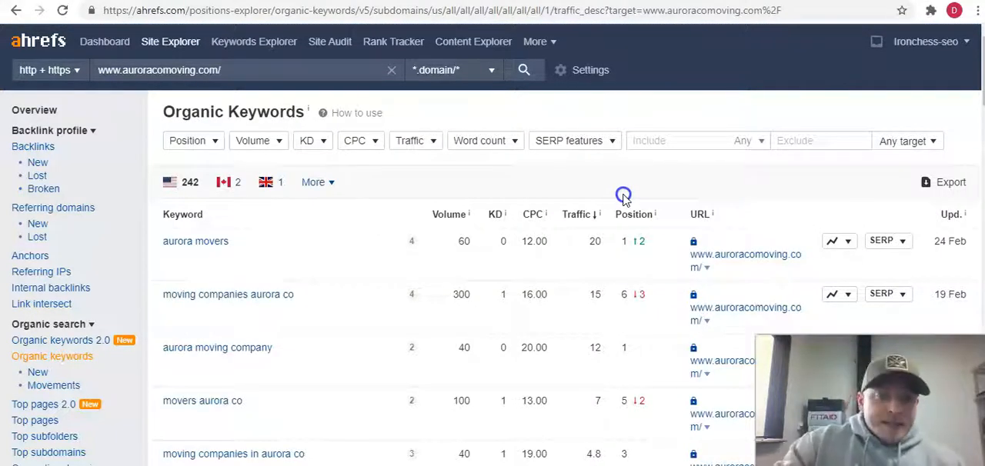
{"action": "mouse_move", "coordinate": [177, 314]}
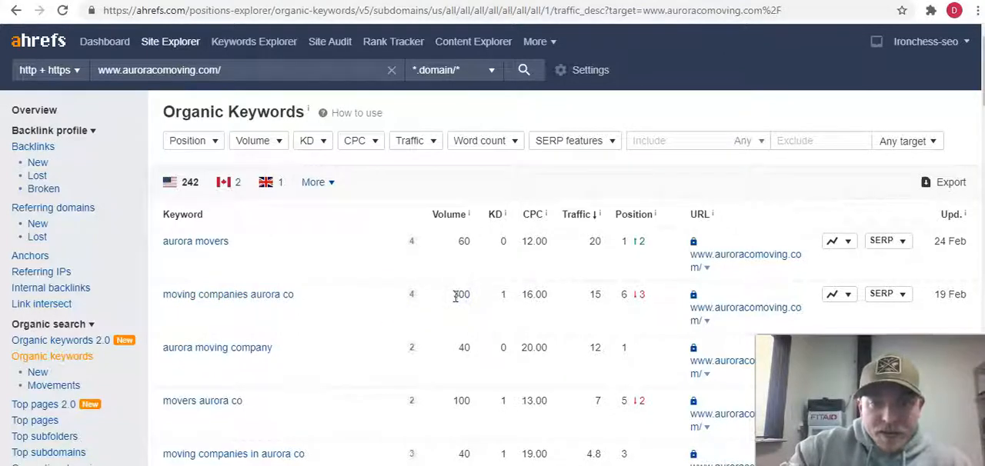
{"action": "double_click", "coordinate": [462, 294]}
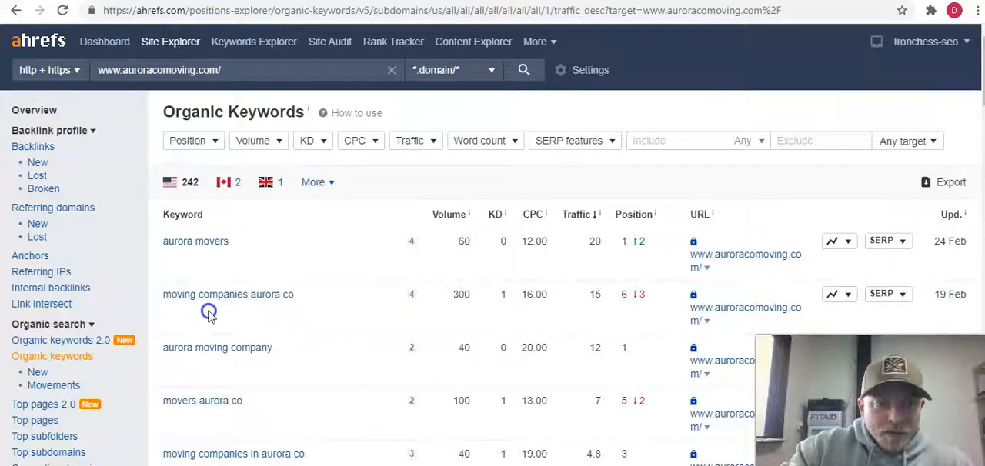
{"action": "mouse_move", "coordinate": [292, 303]}
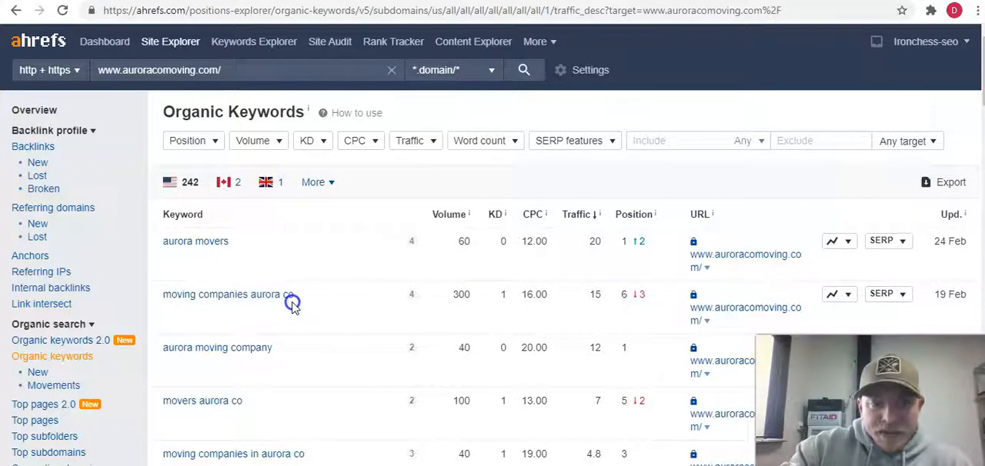
{"action": "scroll", "scroll_direction": "down", "scroll_amount": 3}
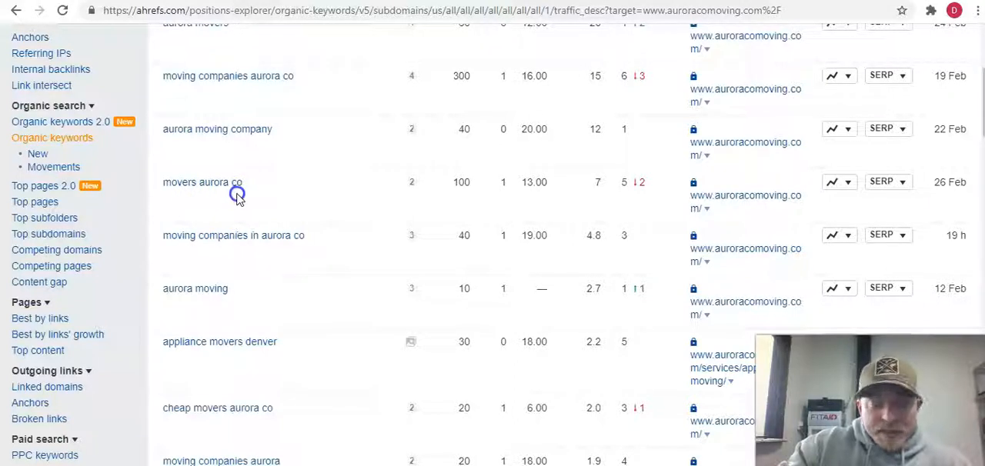
{"action": "mouse_move", "coordinate": [245, 202]}
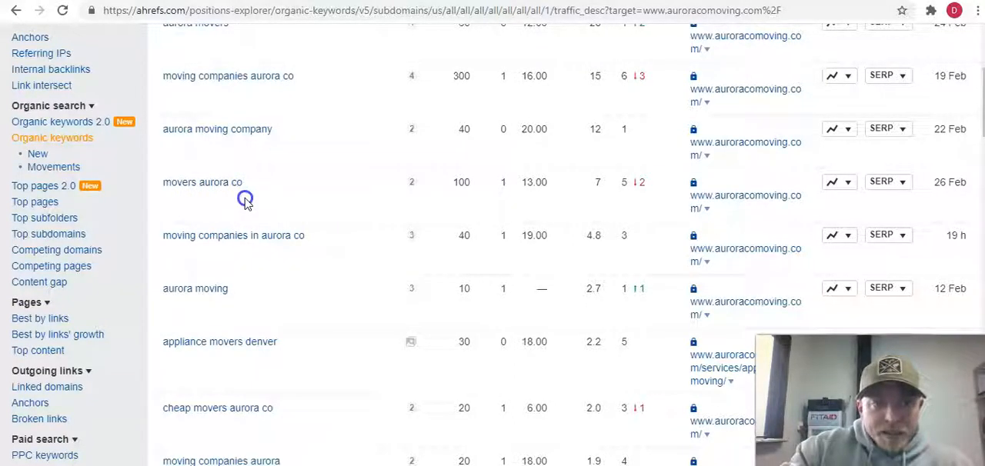
{"action": "mouse_move", "coordinate": [470, 186]}
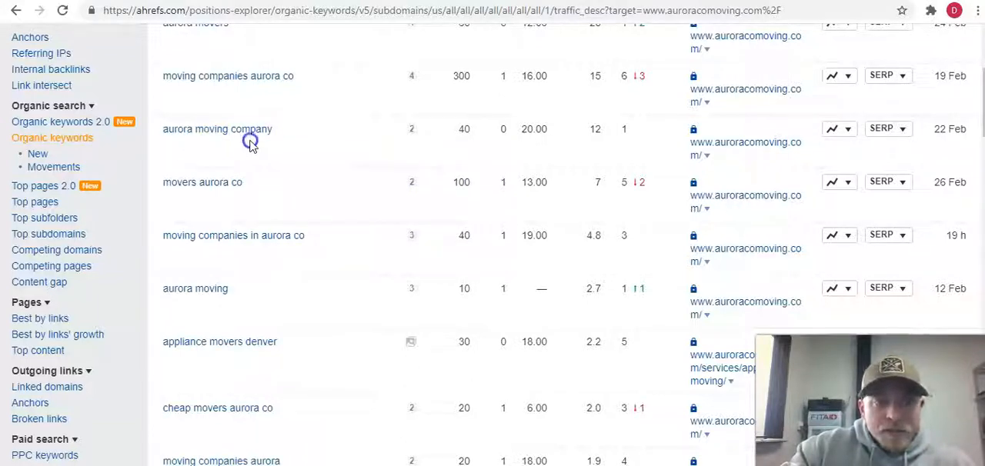
{"action": "scroll", "scroll_direction": "down", "scroll_amount": 3}
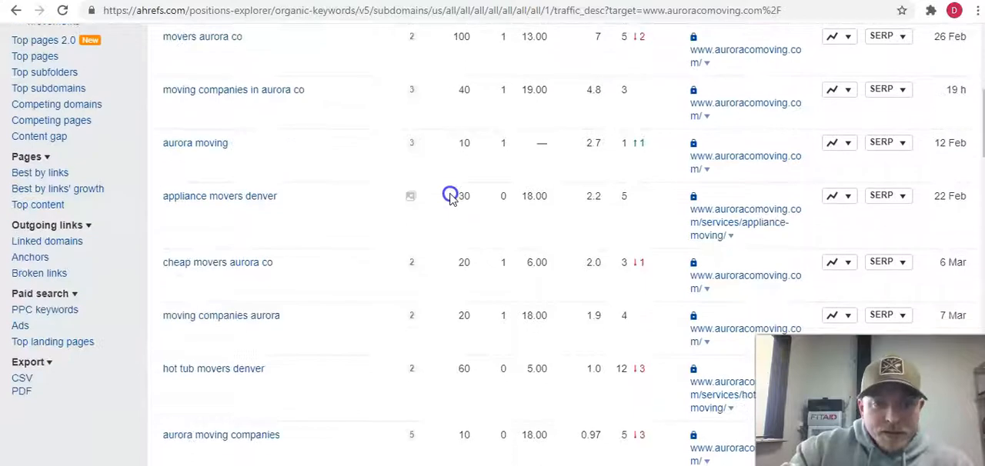
{"action": "scroll", "scroll_direction": "up", "scroll_amount": 3}
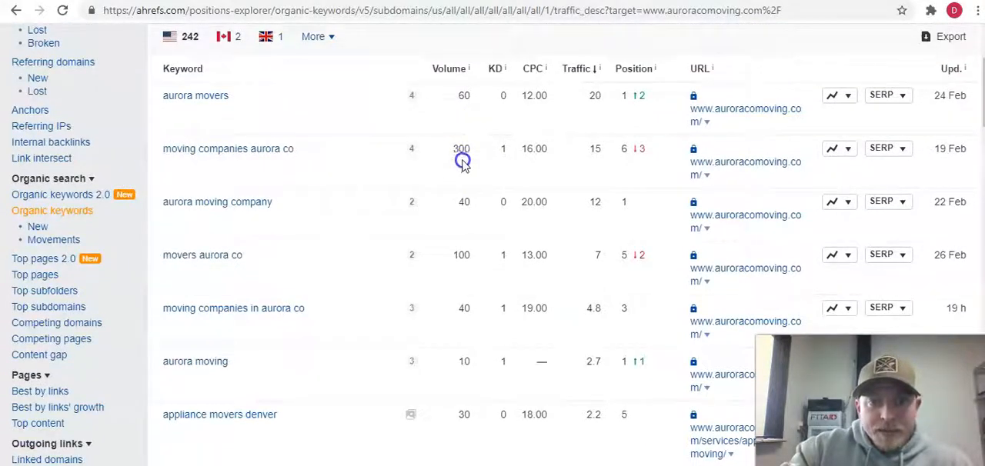
{"action": "scroll", "scroll_direction": "down", "scroll_amount": 3}
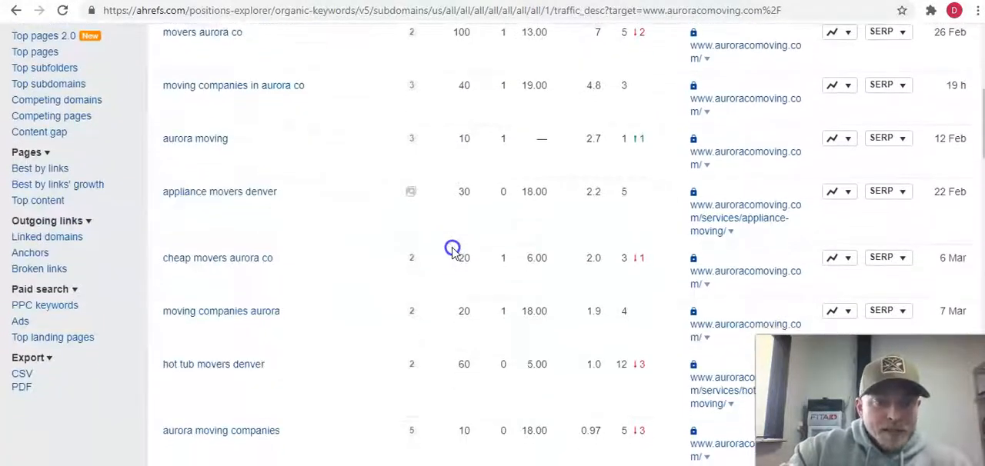
Scroll through the remaining keyword rows with their volumes and positions, then back to the top
{"action": "scroll", "scroll_direction": "down", "scroll_amount": 3}
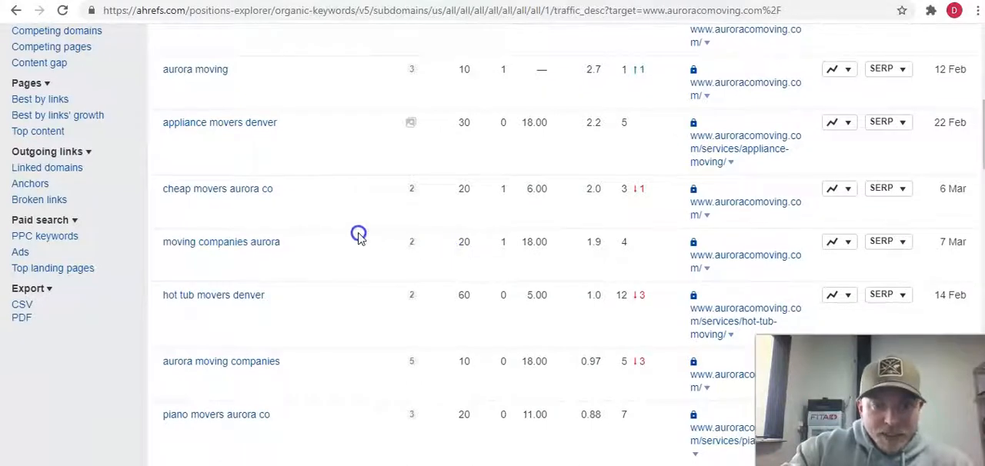
{"action": "scroll", "scroll_direction": "down", "scroll_amount": 3}
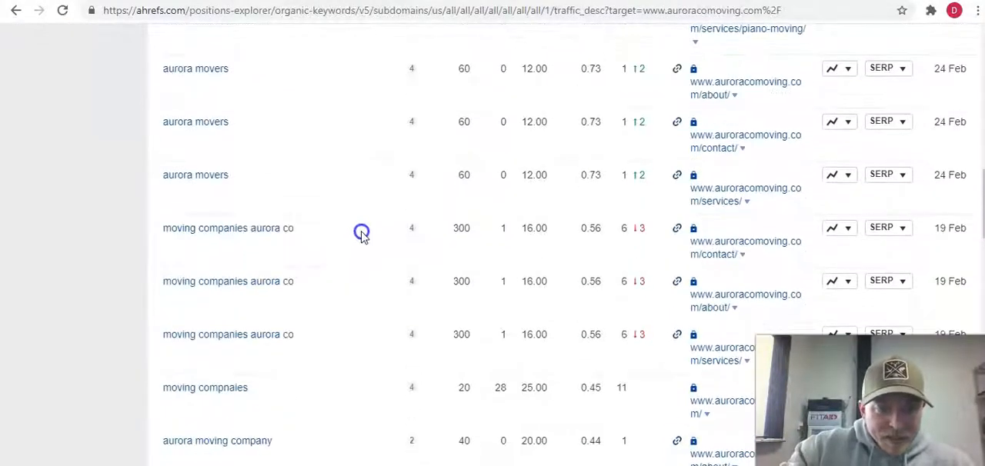
{"action": "scroll", "scroll_direction": "down", "scroll_amount": 3}
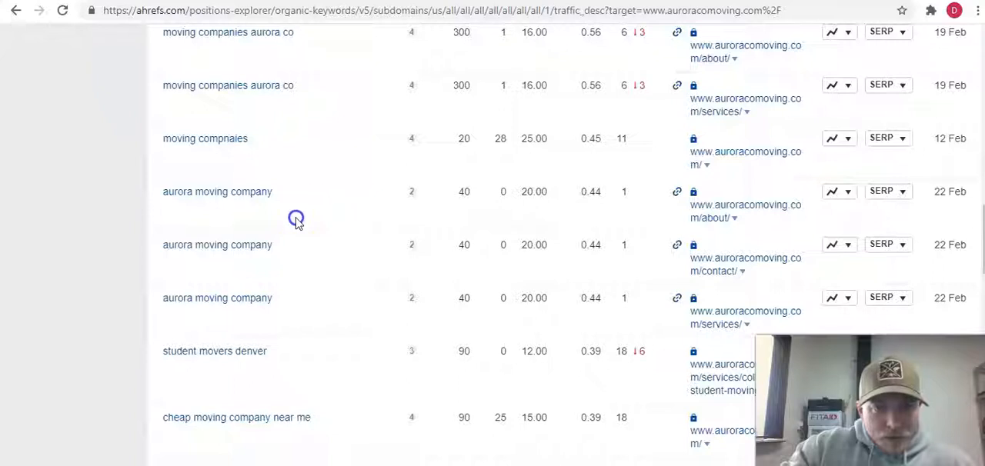
{"action": "mouse_move", "coordinate": [455, 268]}
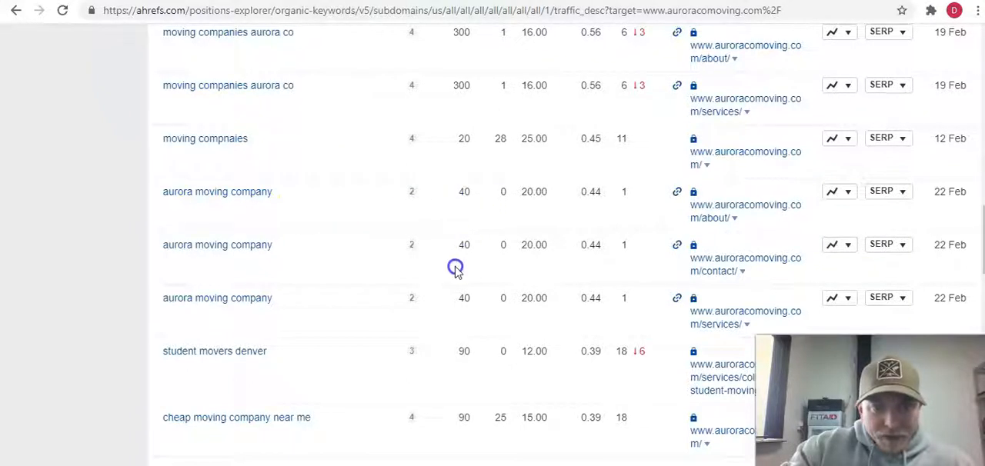
{"action": "scroll", "scroll_direction": "down", "scroll_amount": 3}
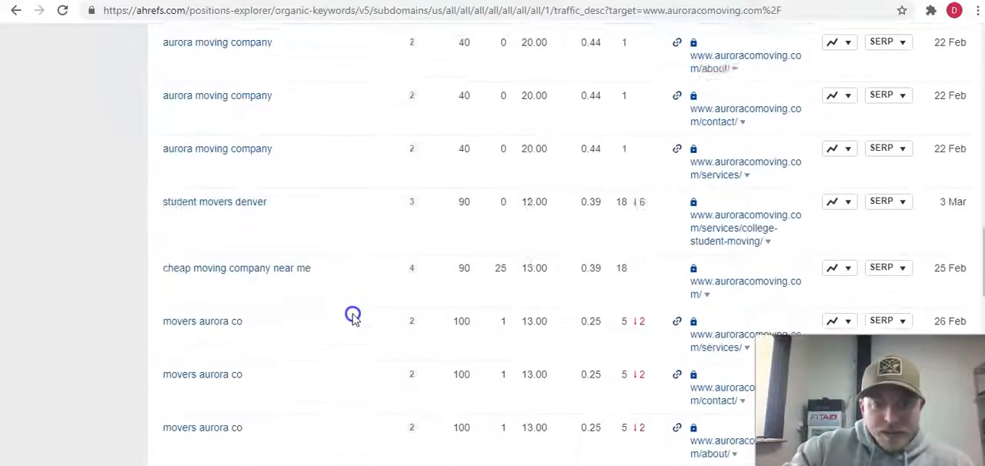
{"action": "scroll", "scroll_direction": "down", "scroll_amount": 3}
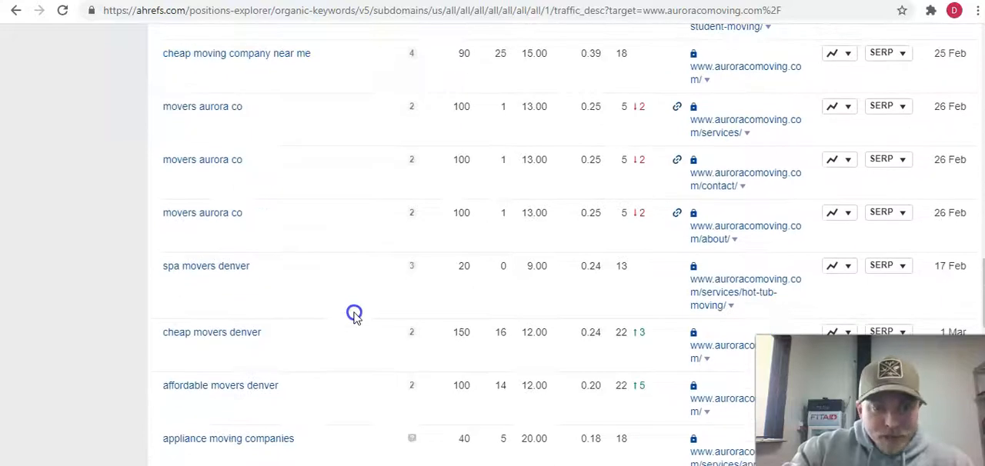
{"action": "scroll", "scroll_direction": "up", "scroll_amount": 3}
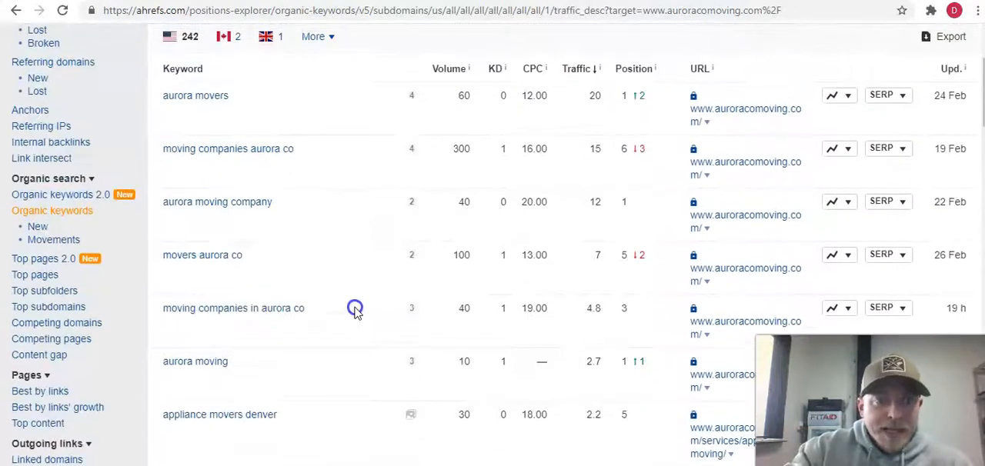
{"action": "scroll", "scroll_direction": "up", "scroll_amount": 3}
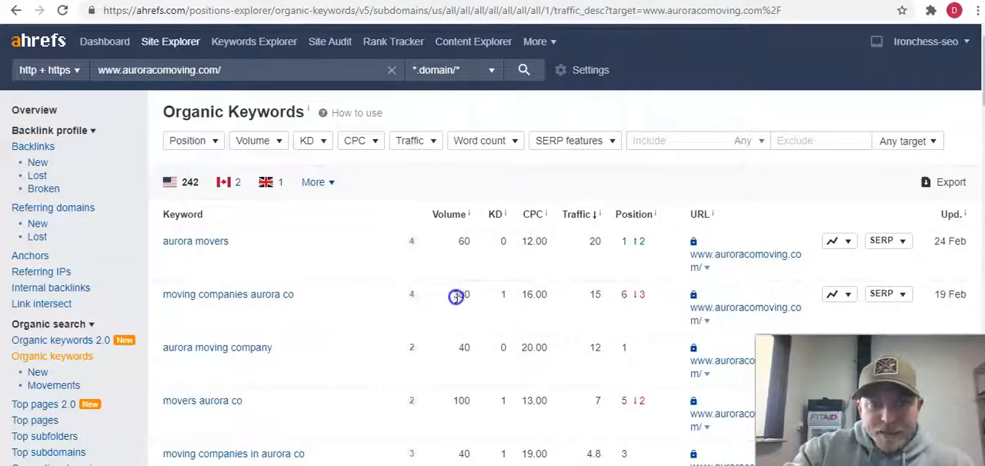
{"action": "mouse_move", "coordinate": [465, 341]}
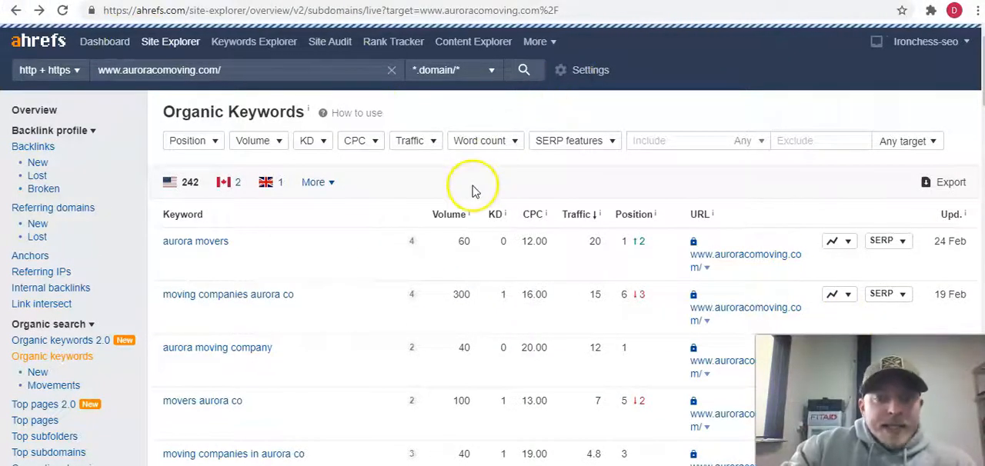
From the auroracomoving.com Overview (77 referring domains, 238 keywords), open the Referring domains report
{"action": "left_click", "coordinate": [34, 110]}
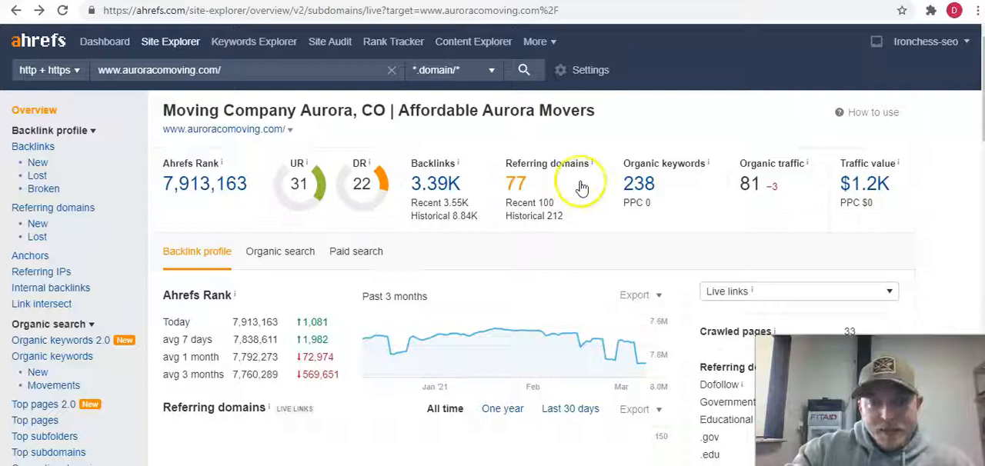
{"action": "mouse_move", "coordinate": [526, 225]}
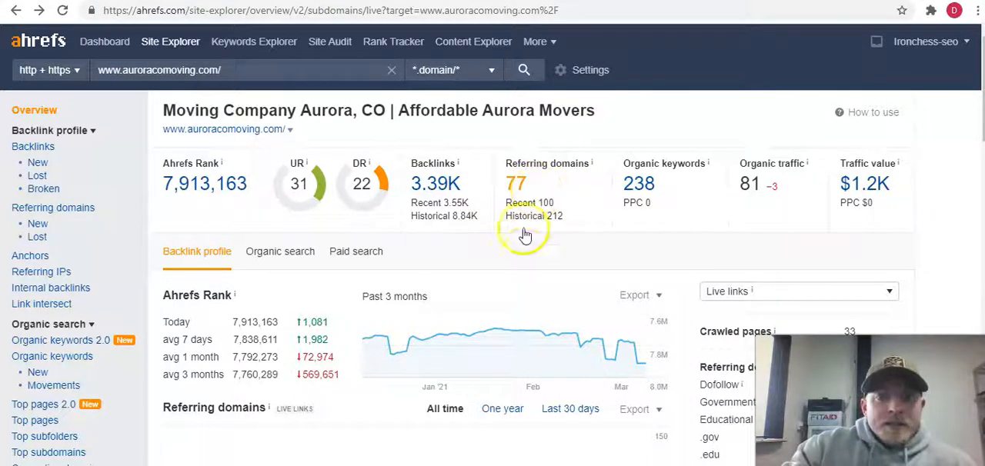
{"action": "mouse_move", "coordinate": [563, 257]}
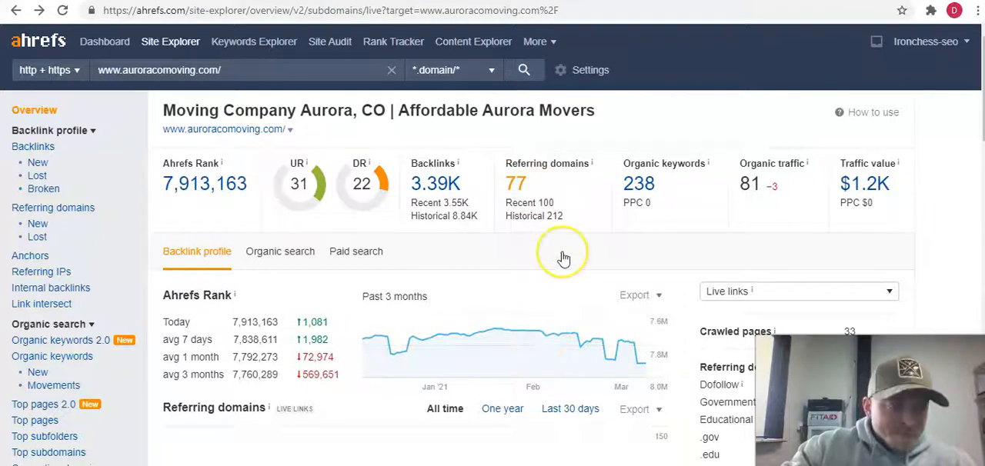
{"action": "left_click", "coordinate": [516, 183]}
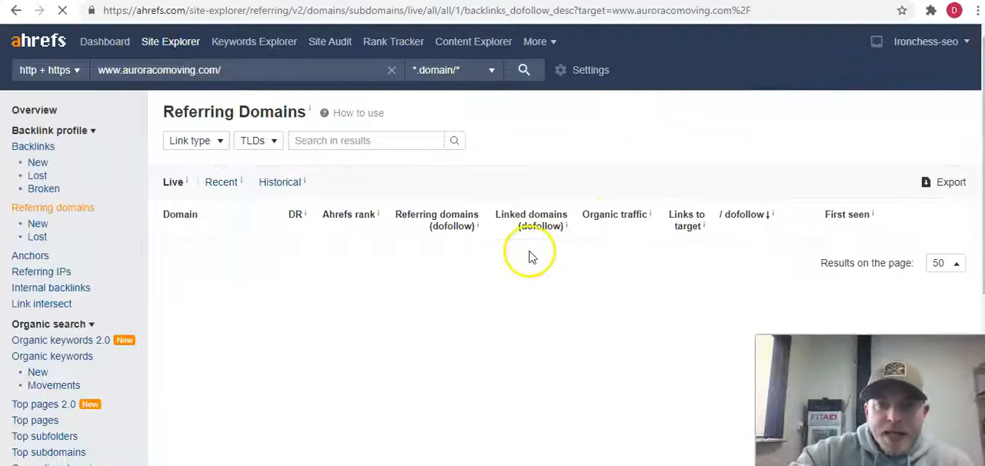
{"action": "mouse_move", "coordinate": [523, 326]}
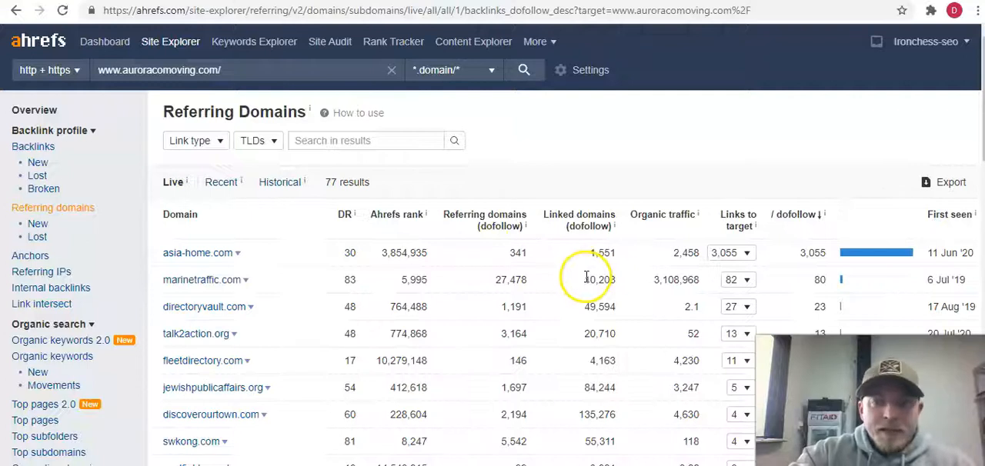
{"action": "mouse_move", "coordinate": [604, 290]}
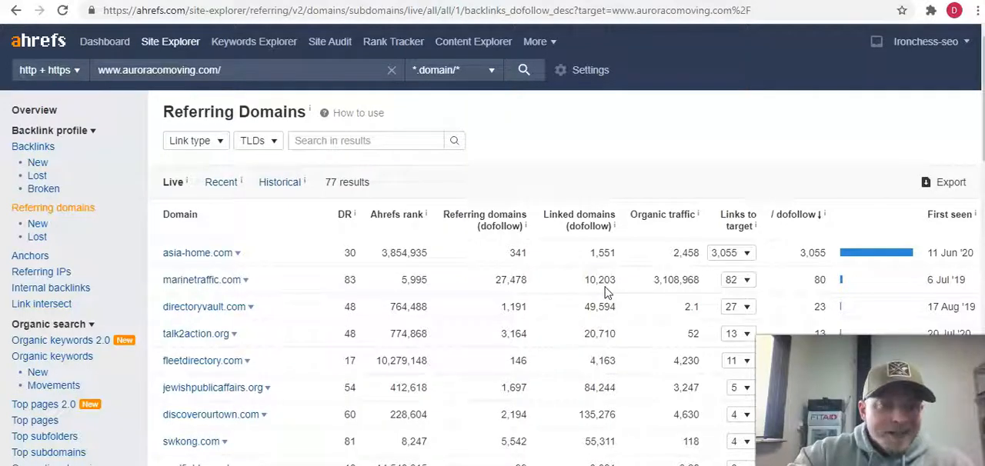
Scroll through the 77 referring domains table from asia-home.com downward and back up
{"action": "scroll", "scroll_direction": "down", "scroll_amount": 3}
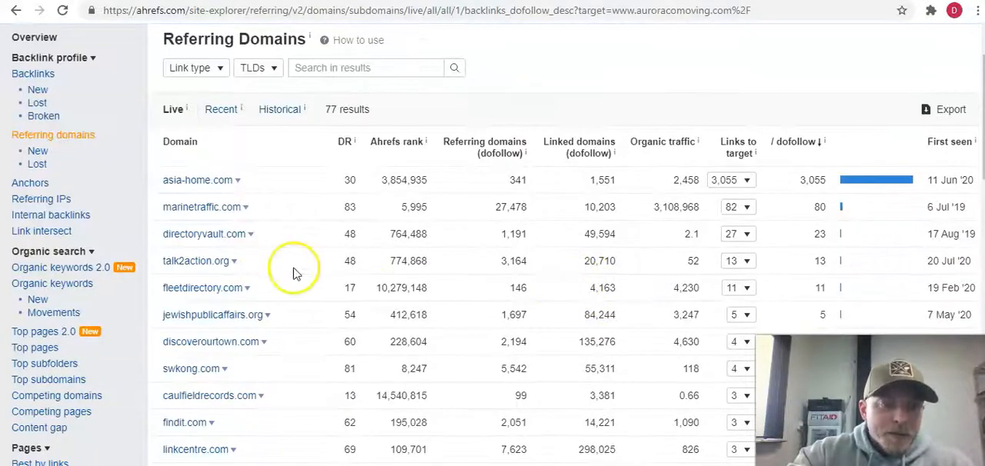
{"action": "scroll", "scroll_direction": "down", "scroll_amount": 3}
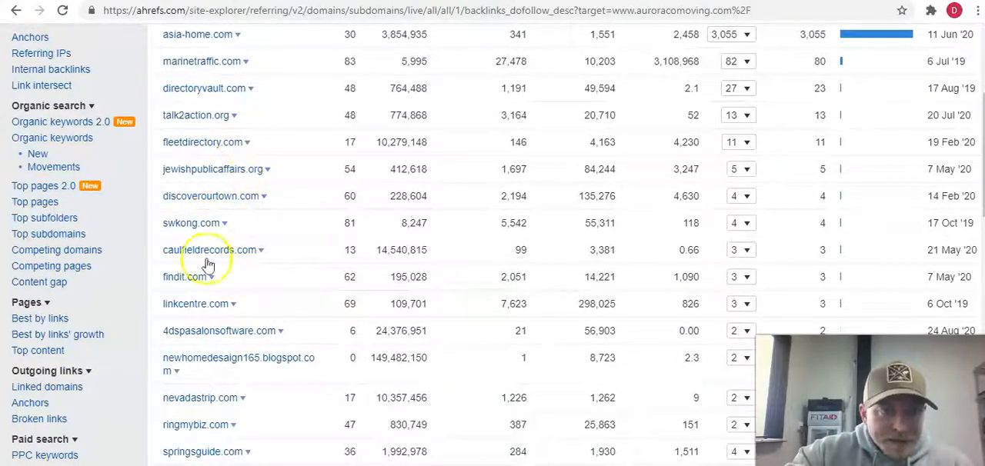
{"action": "scroll", "scroll_direction": "down", "scroll_amount": 3}
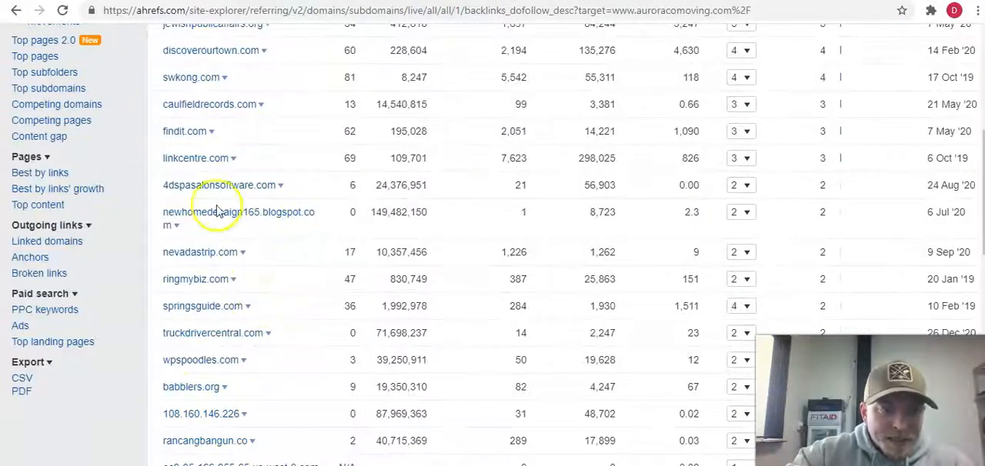
{"action": "scroll", "scroll_direction": "down", "scroll_amount": 3}
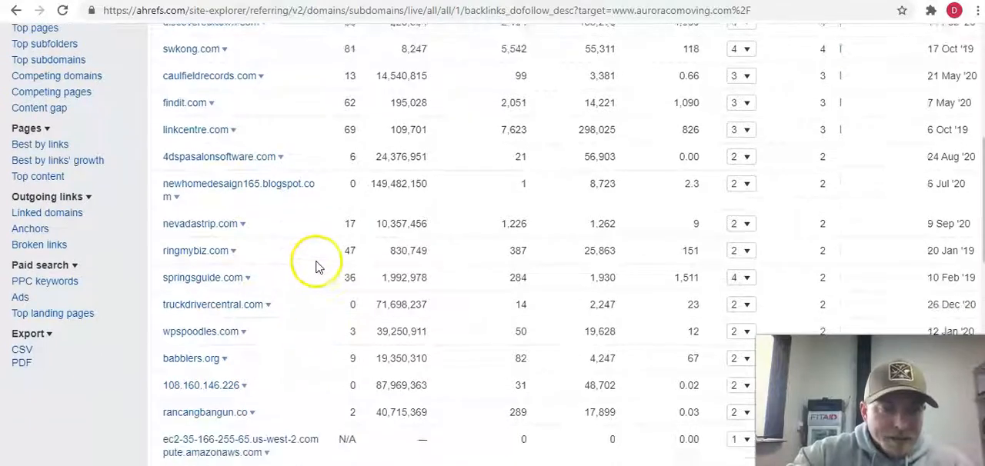
{"action": "scroll", "scroll_direction": "down", "scroll_amount": 3}
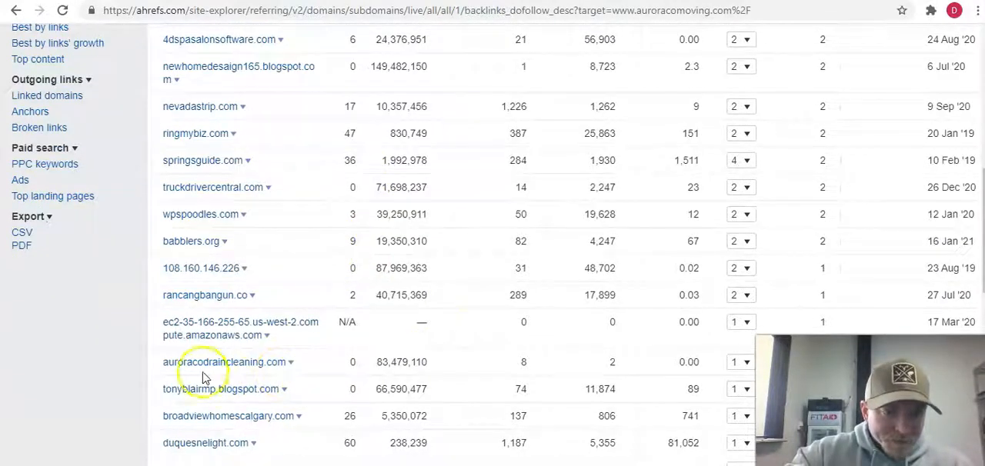
{"action": "mouse_move", "coordinate": [240, 362]}
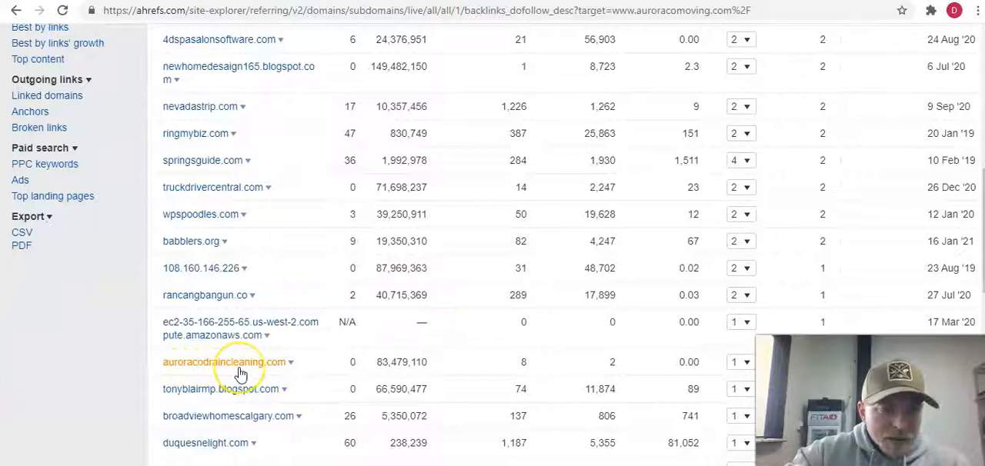
{"action": "scroll", "scroll_direction": "down", "scroll_amount": 3}
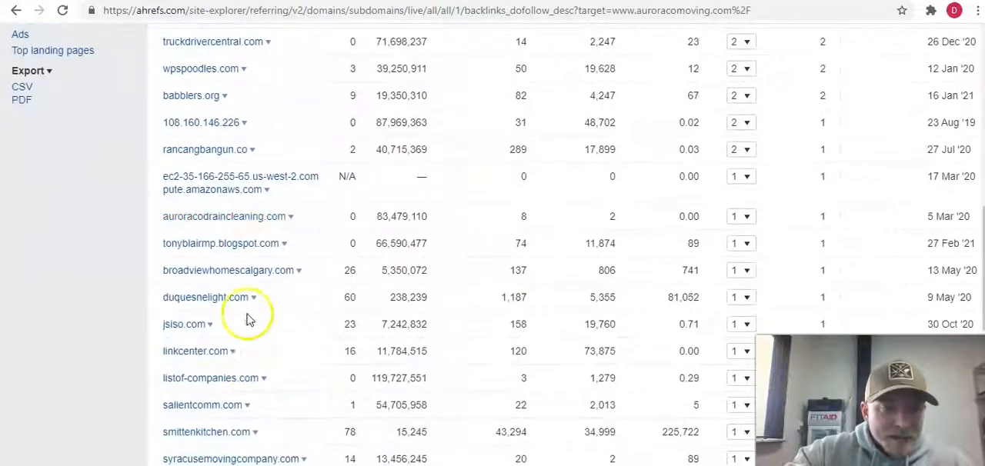
{"action": "mouse_move", "coordinate": [260, 249]}
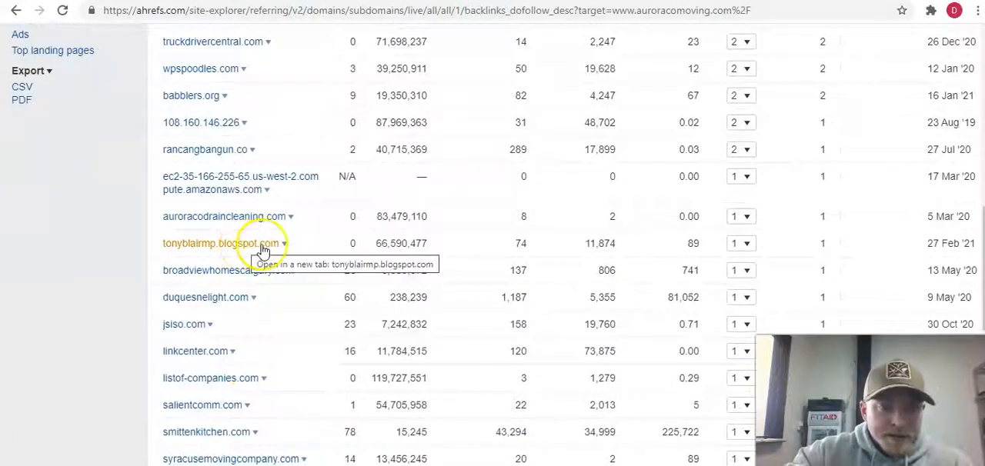
{"action": "mouse_move", "coordinate": [260, 249]}
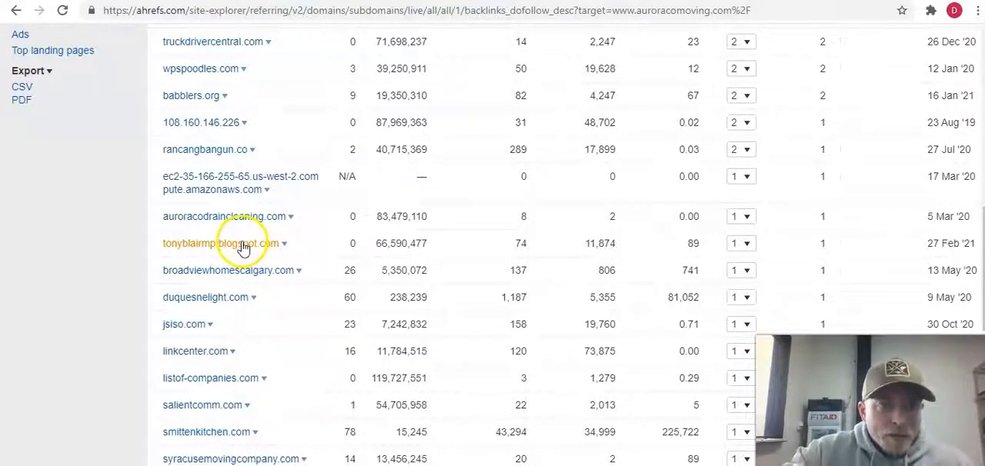
{"action": "scroll", "scroll_direction": "down", "scroll_amount": 3}
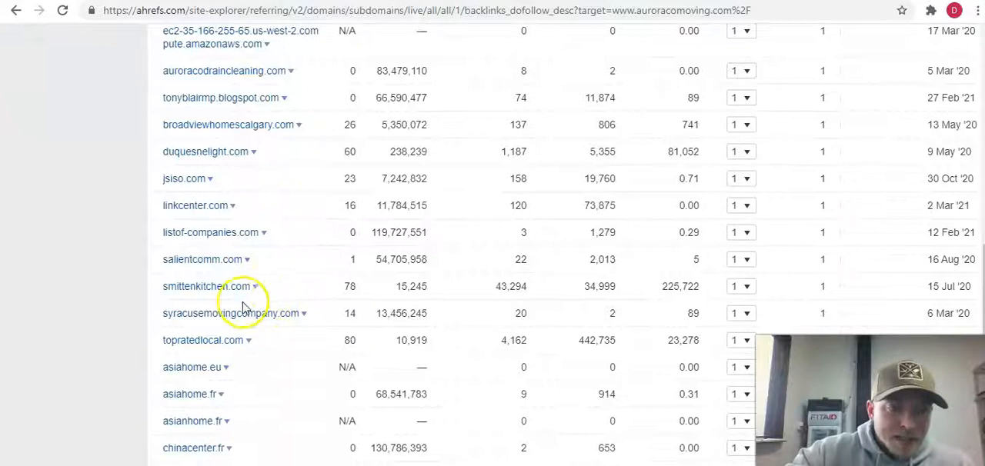
{"action": "scroll", "scroll_direction": "down", "scroll_amount": 3}
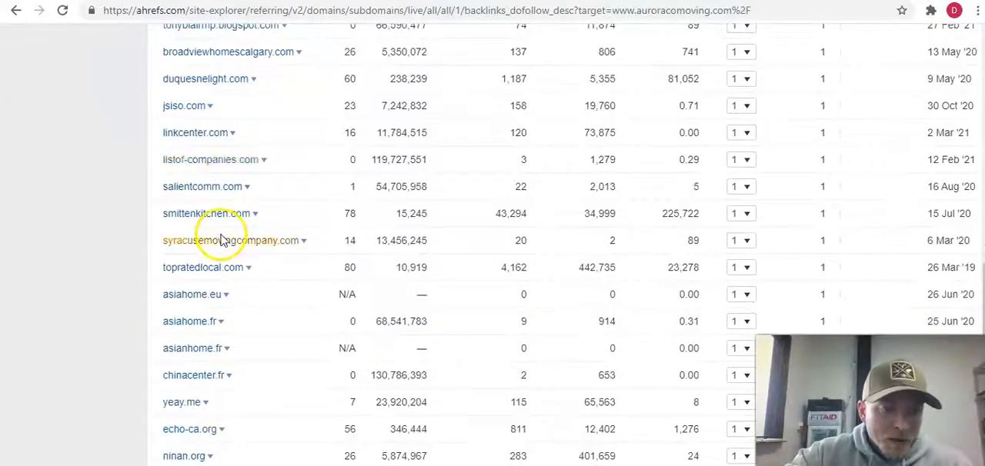
{"action": "scroll", "scroll_direction": "down", "scroll_amount": 3}
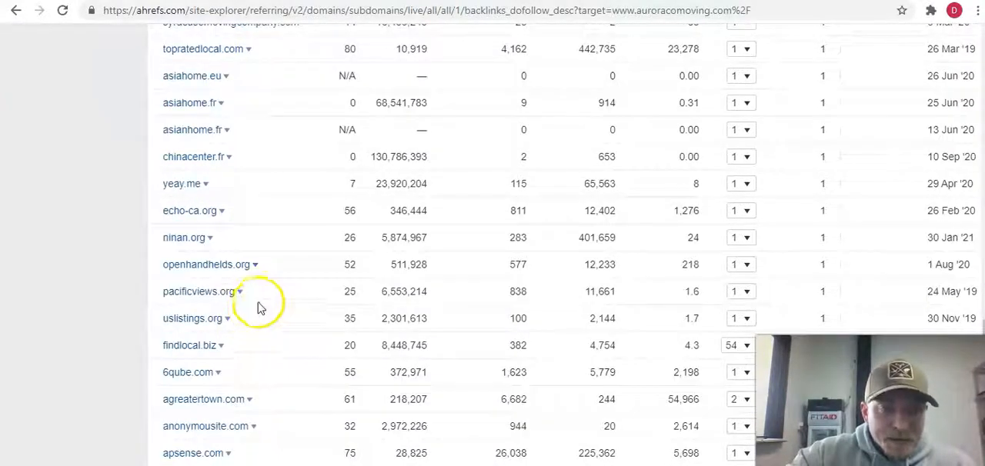
{"action": "scroll", "scroll_direction": "up", "scroll_amount": 3}
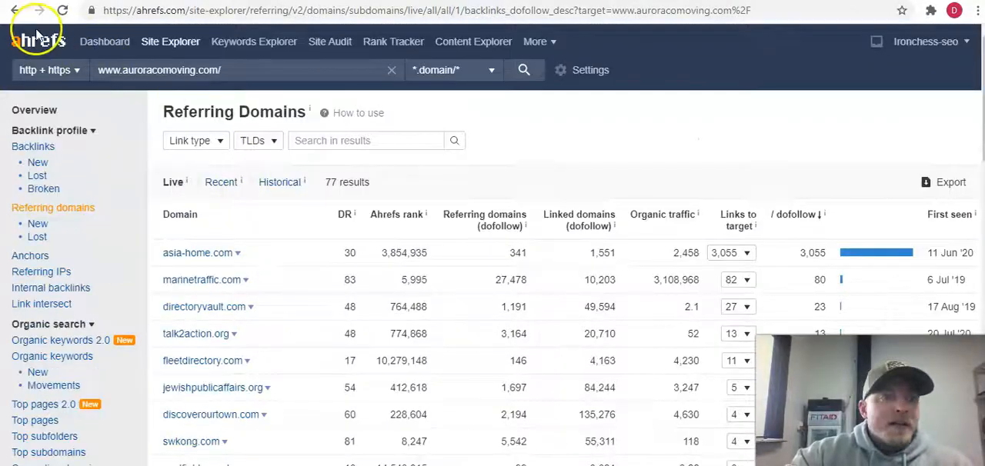
{"action": "mouse_move", "coordinate": [551, 254]}
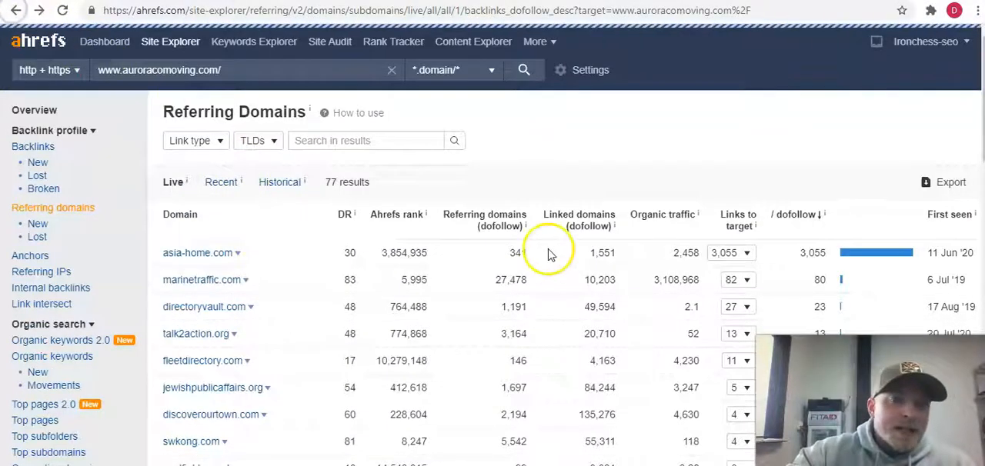
{"action": "mouse_move", "coordinate": [560, 142]}
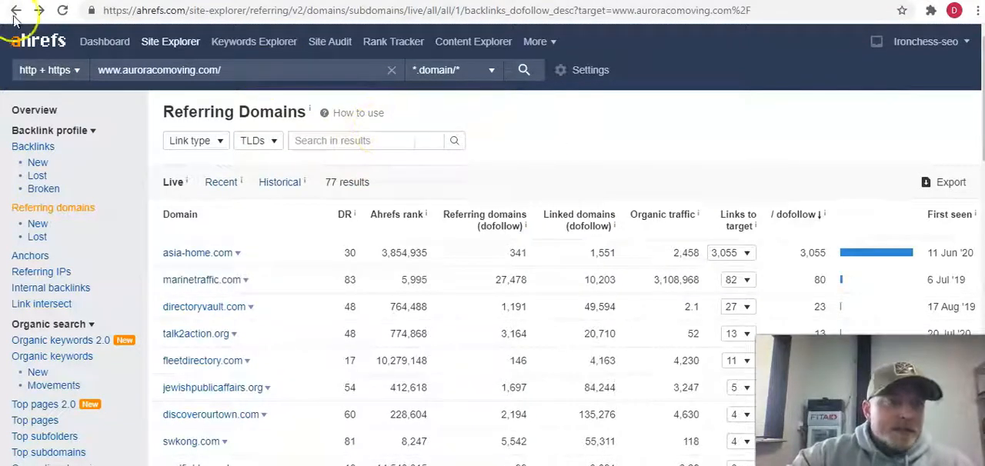
{"action": "mouse_move", "coordinate": [16, 14]}
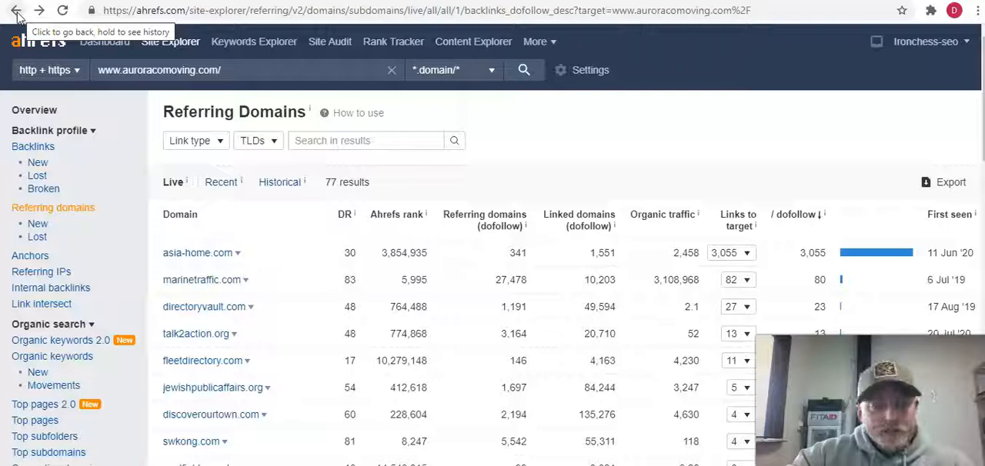
{"action": "left_click", "coordinate": [17, 10]}
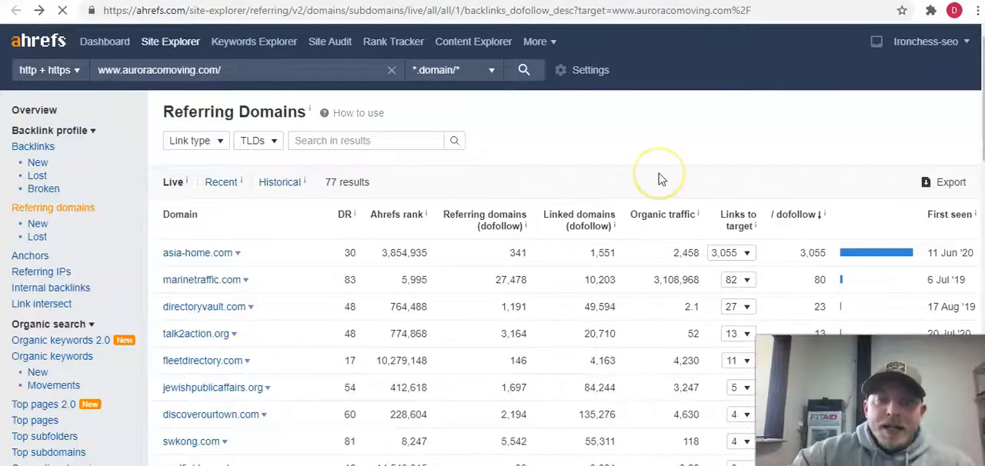